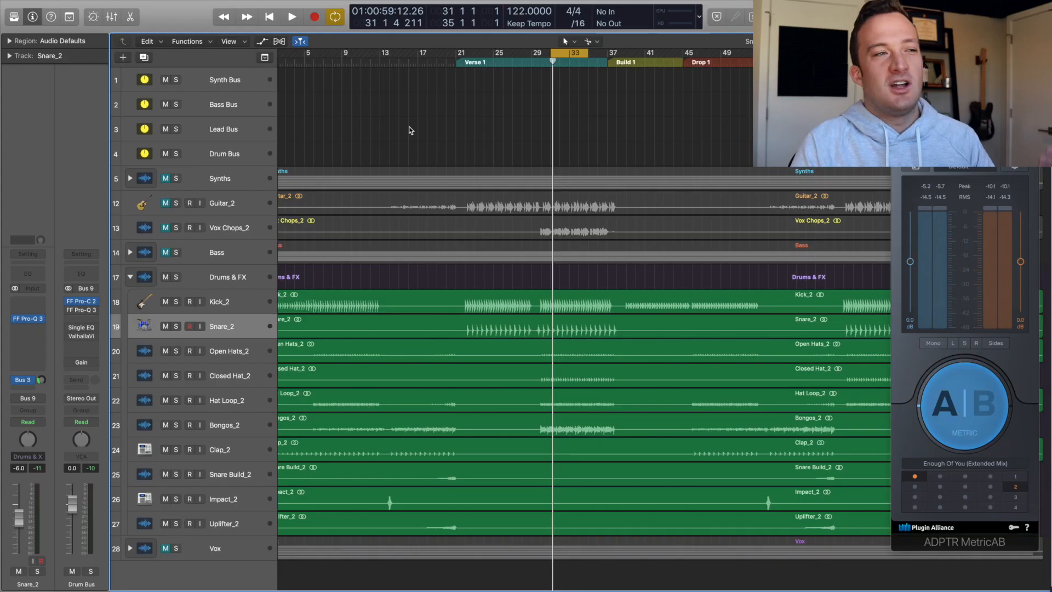
Expand the Bass folder, collapse Drums & FX, and select Drop Bass_2.
click(291, 17)
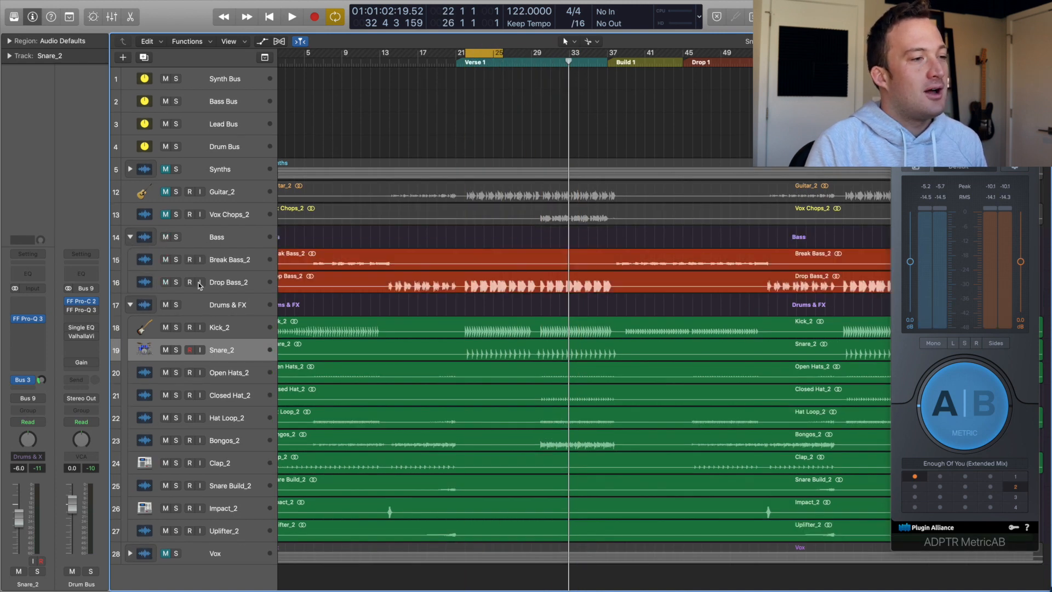
click(291, 15)
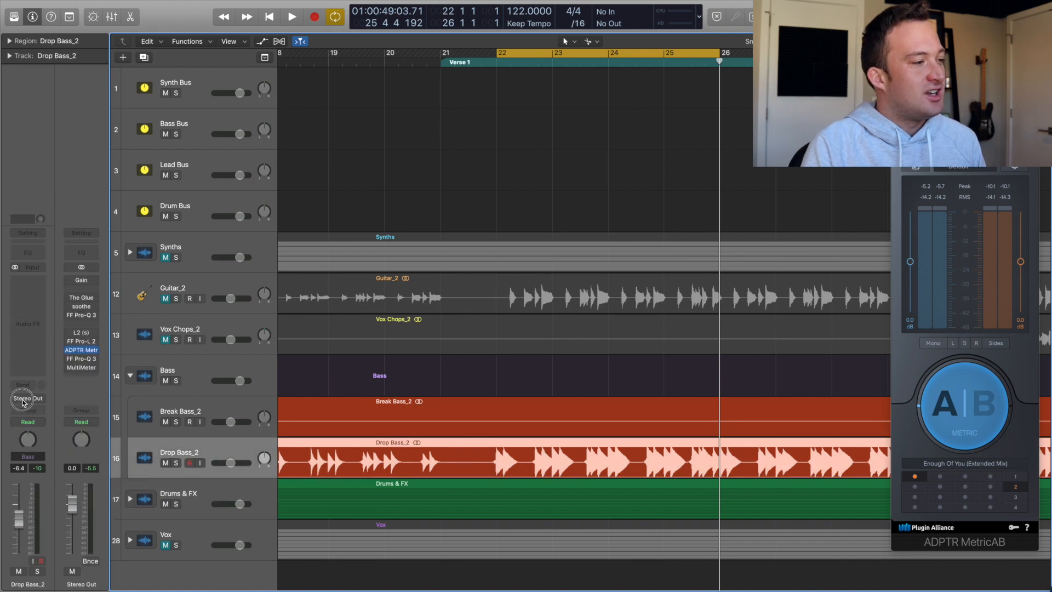
Key Bass Bus Pro-C 2 from Bus 24 (Kick_2), with threshold −17.5 dB and release 149 ms.
click(27, 398)
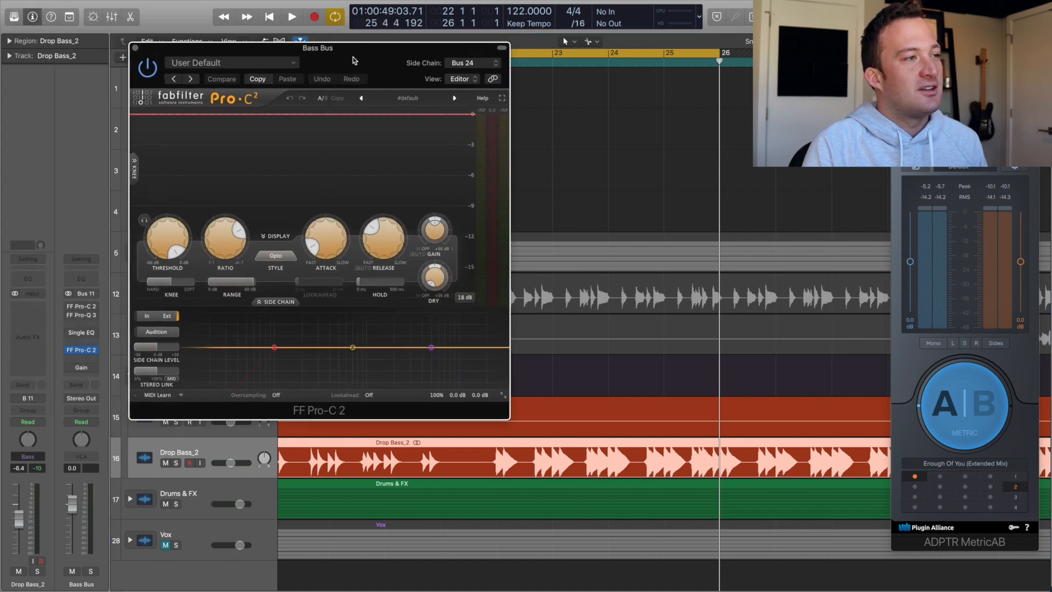
click(471, 62)
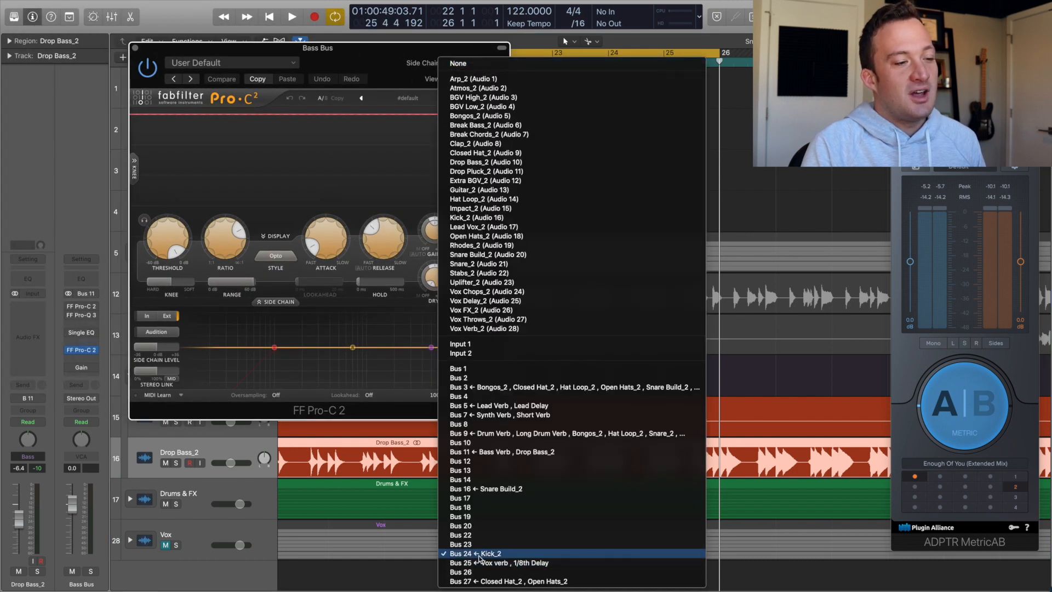
click(478, 553)
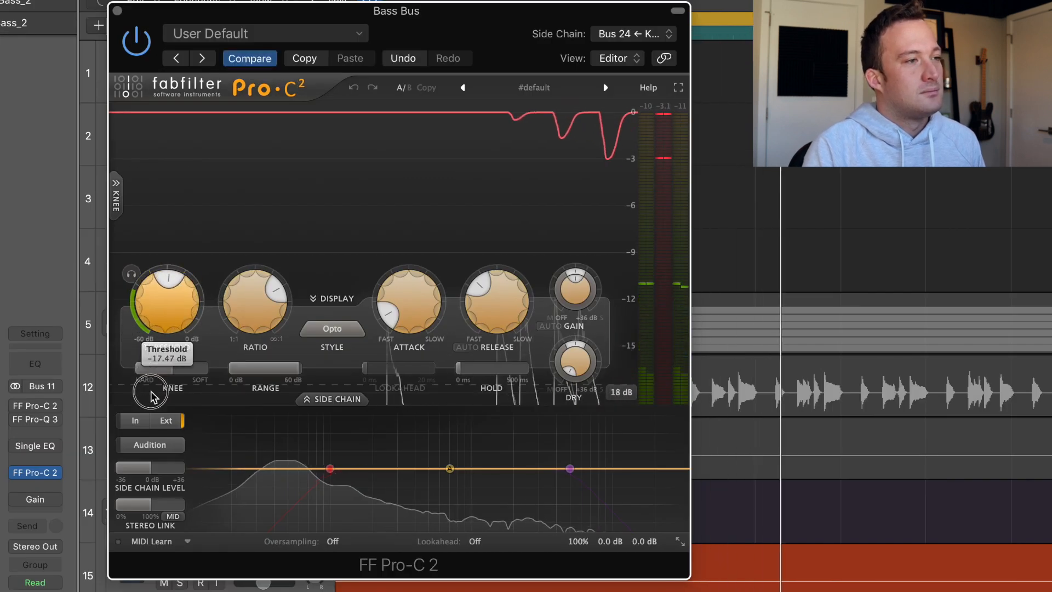
drag(166, 299, 152, 412)
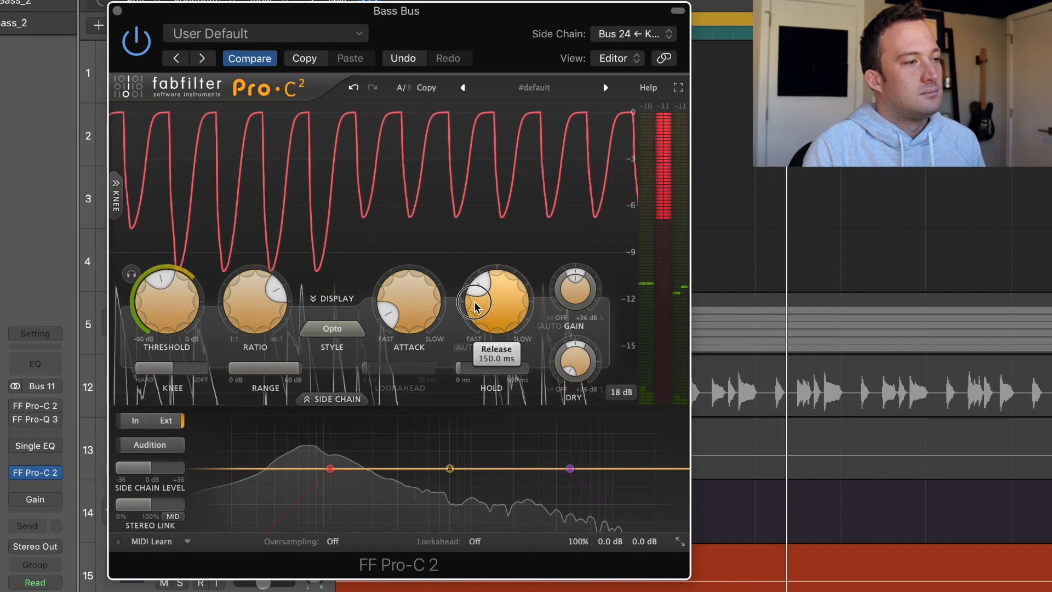
drag(495, 302, 473, 309)
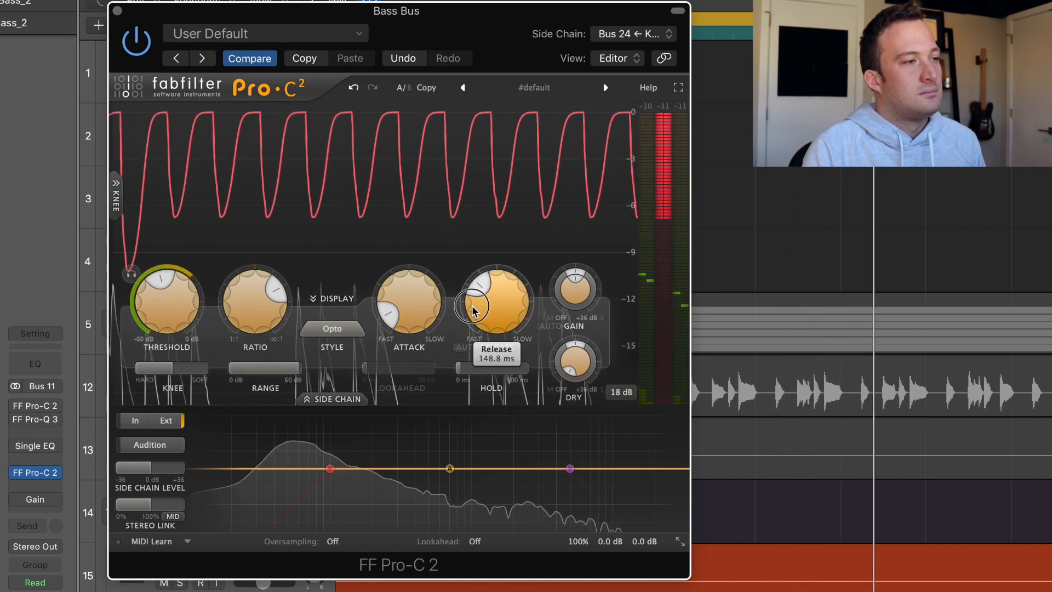
drag(493, 302, 481, 312)
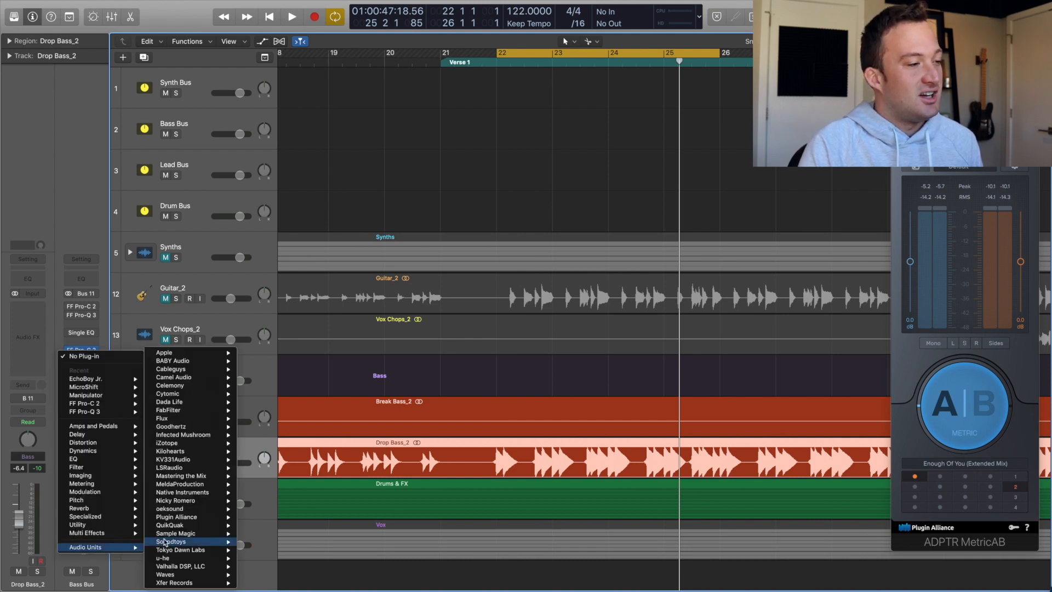
mouse_move(168, 410)
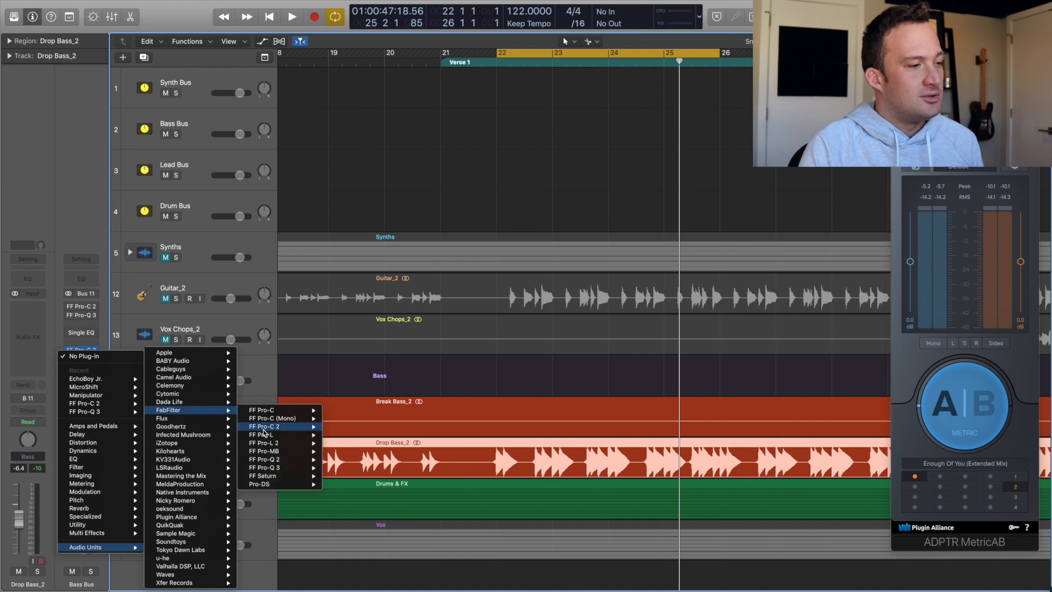
Insert FF Pro-MB on Bass Bus with a 131 Hz low crossover, side-chained from Bus 24.
click(263, 451)
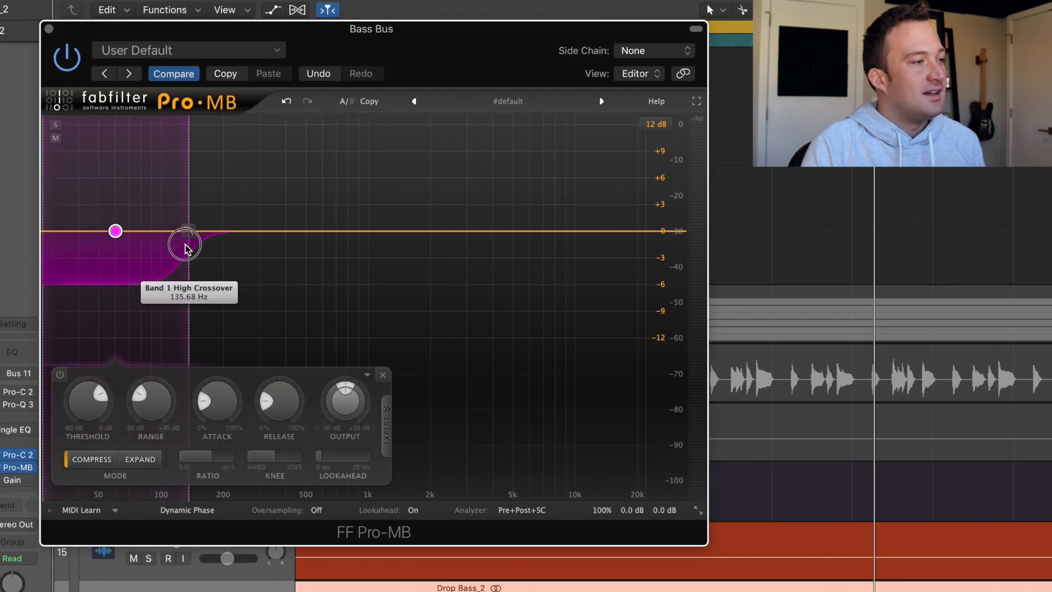
drag(188, 242, 185, 241)
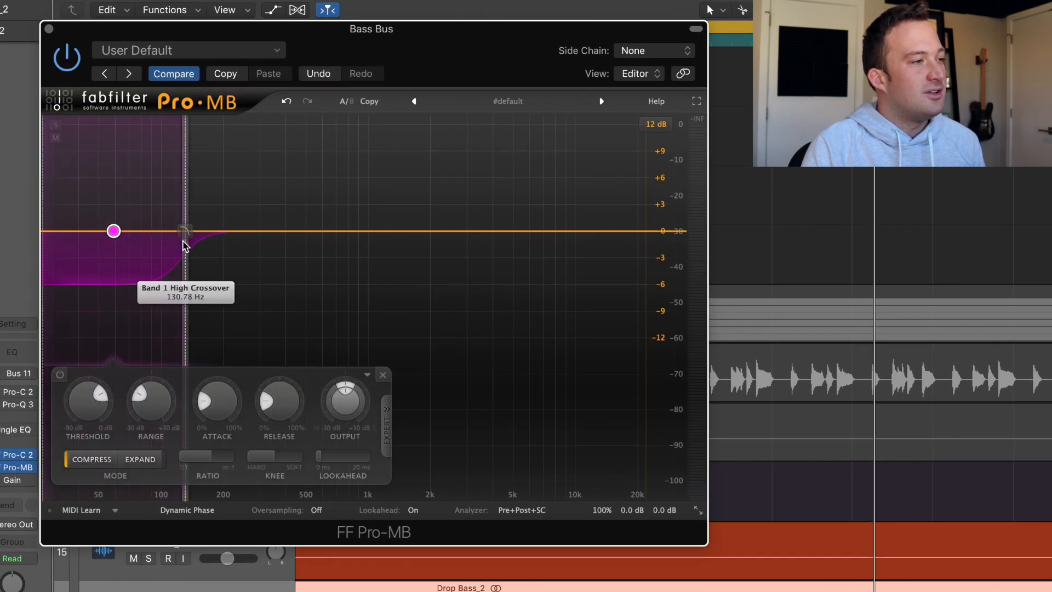
click(651, 51)
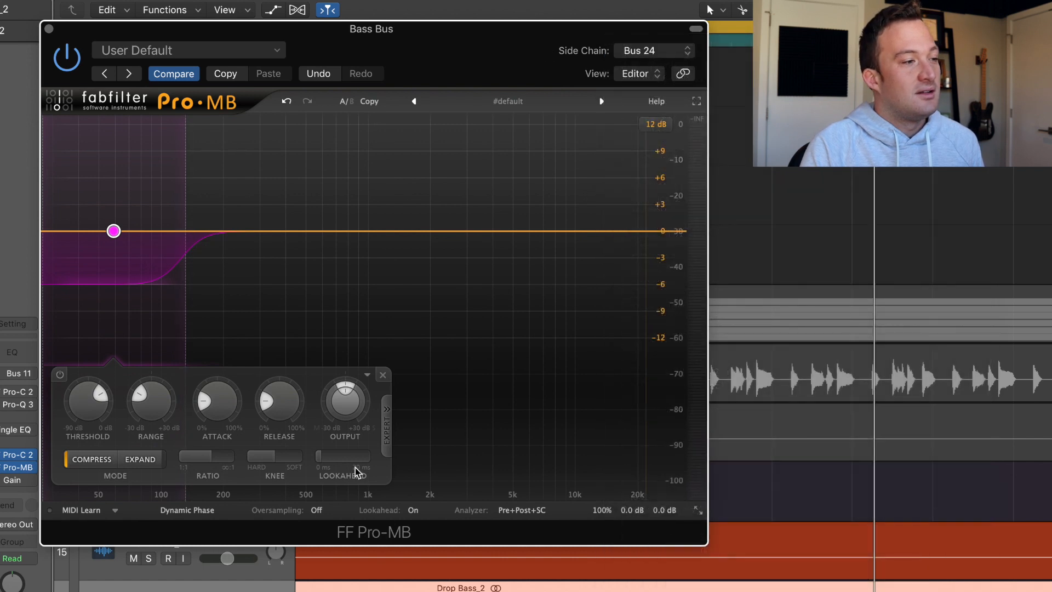
click(386, 410)
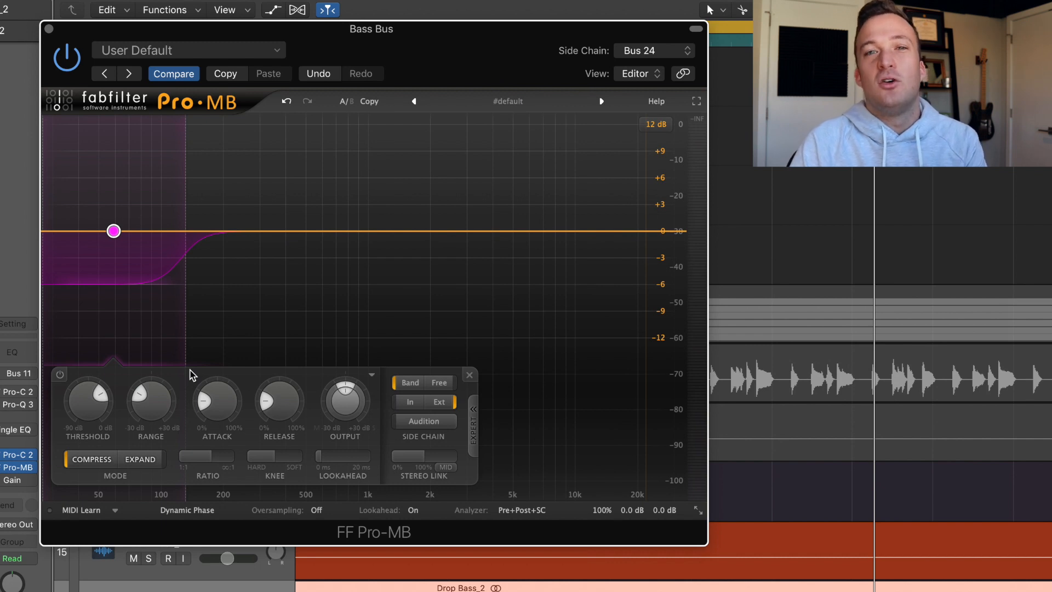
Lower Pro-MB band 1 threshold and set its attack to 20% and release to about 21%.
drag(87, 395, 87, 402)
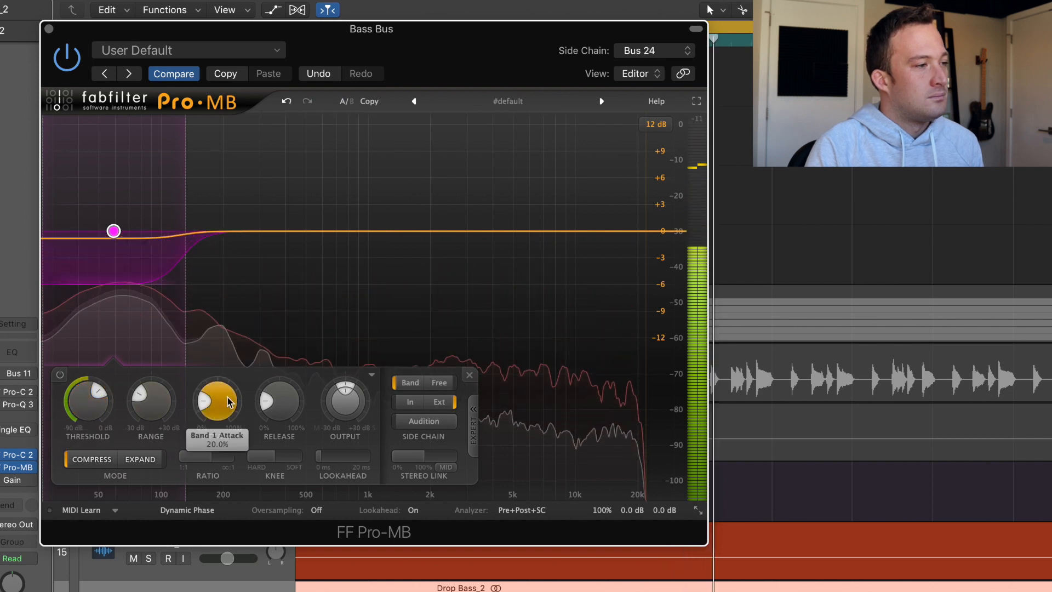
drag(151, 400, 164, 429)
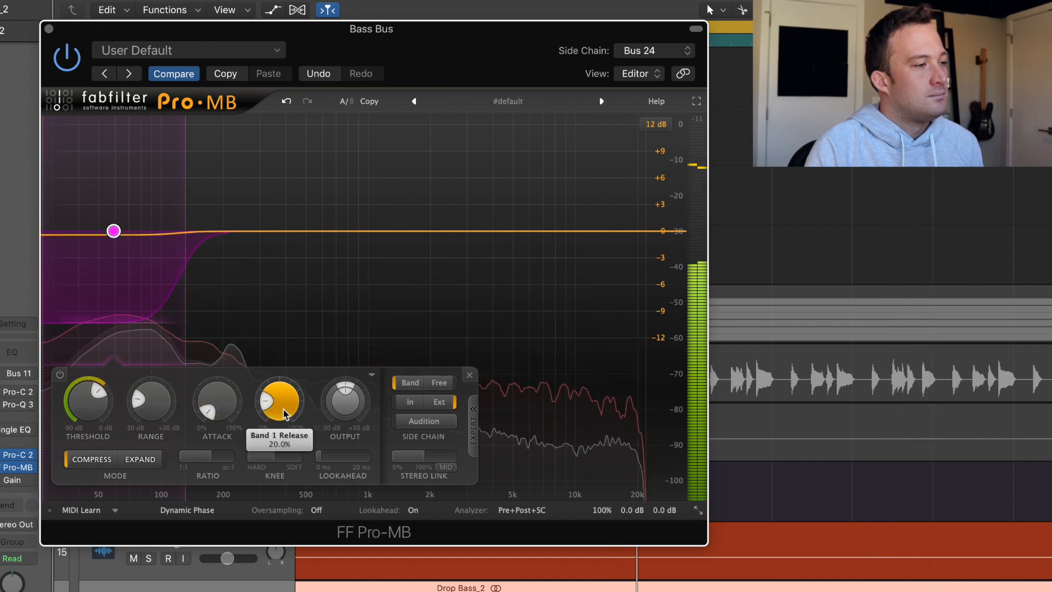
drag(217, 403, 214, 412)
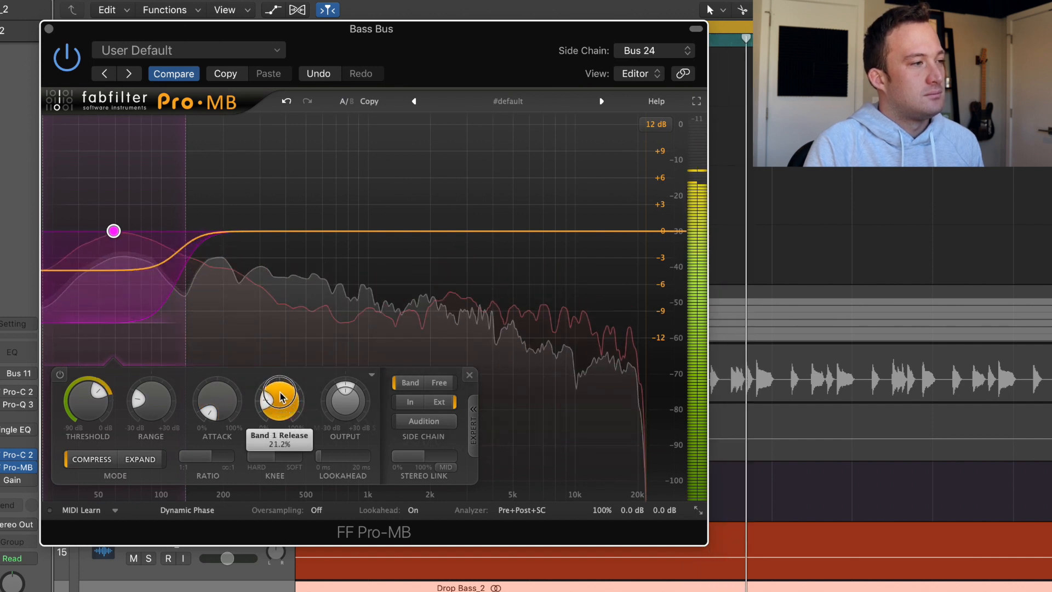
drag(280, 395, 280, 419)
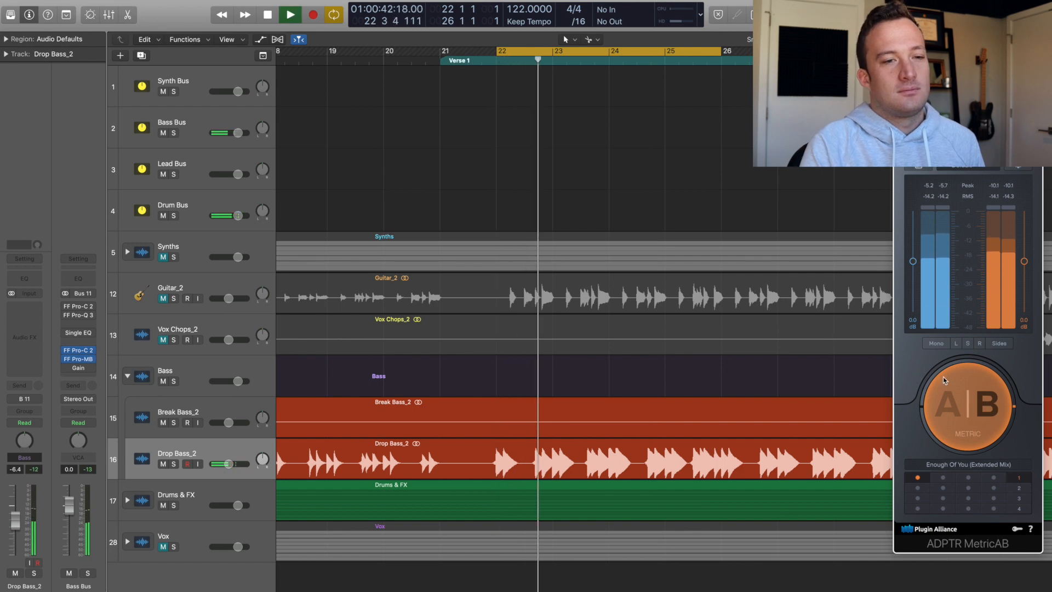
A/B against the reference in MetricAB and raise the Drop Bass_2 fader to −4.5 dB.
click(966, 406)
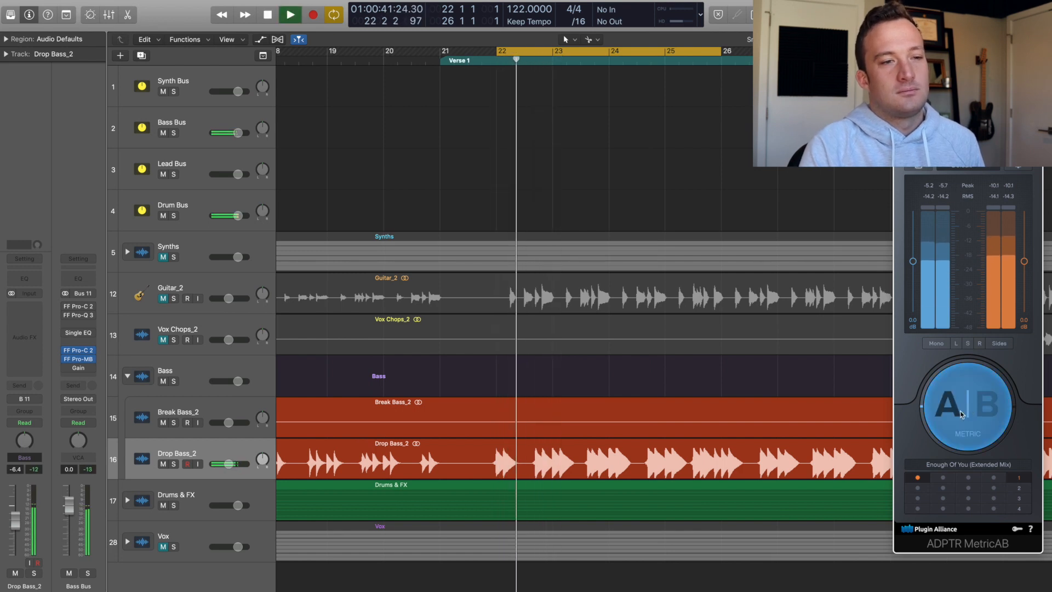
click(967, 403)
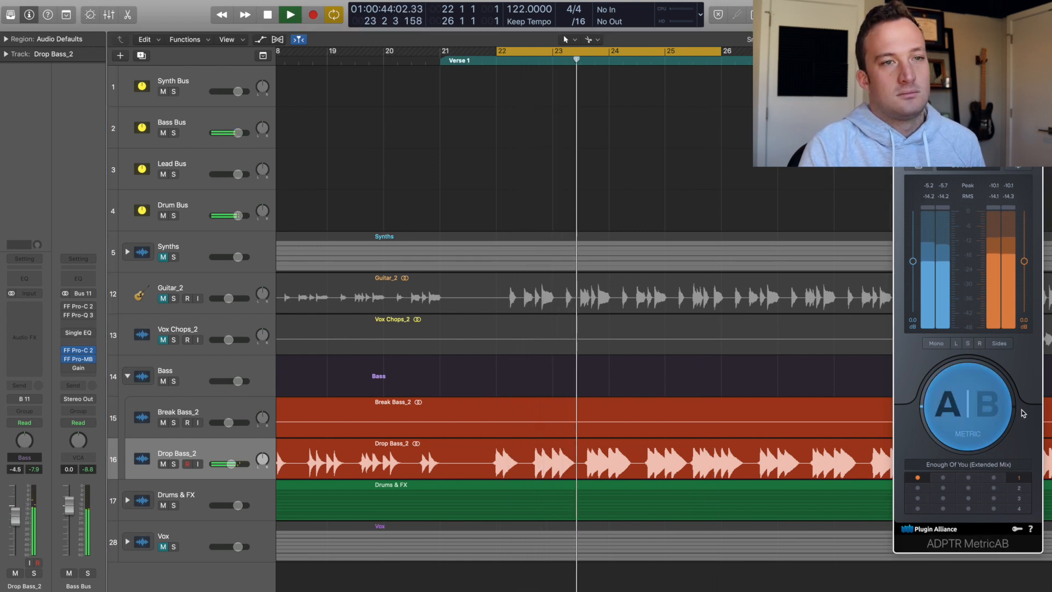
click(291, 14)
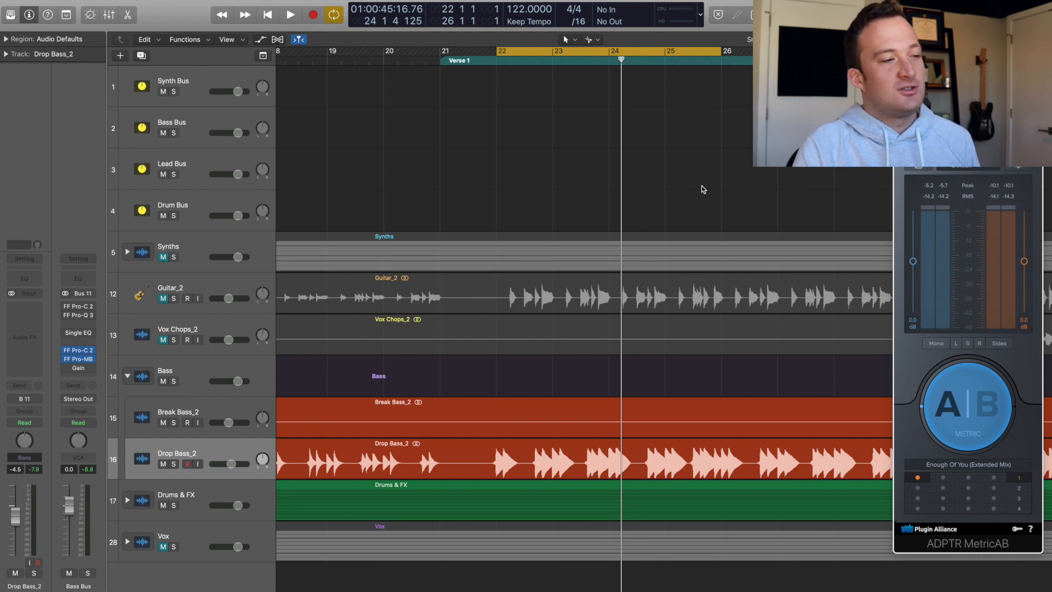
click(171, 168)
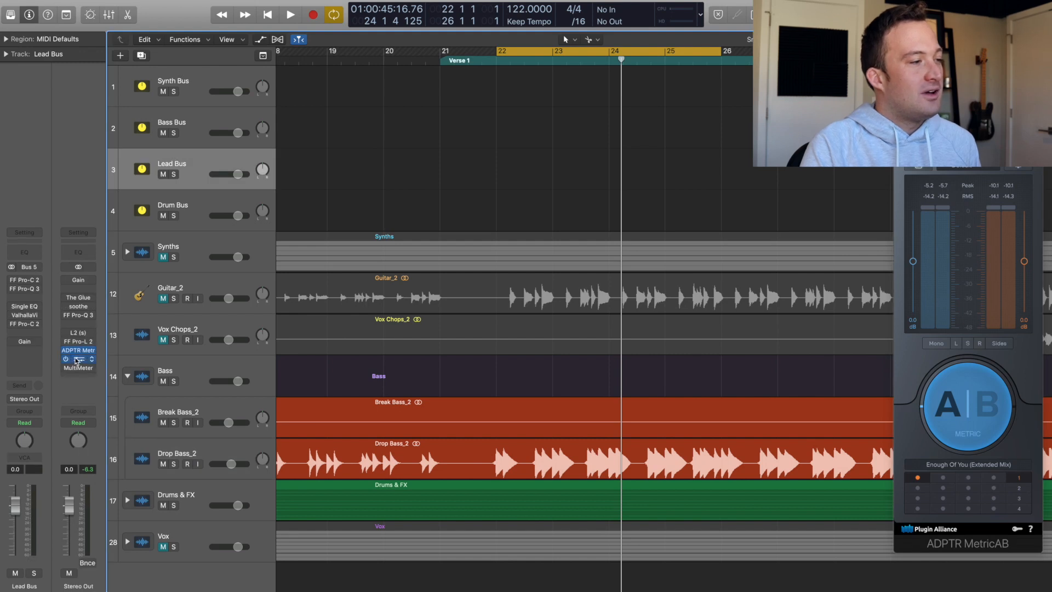
Add Pro-Q 3 on Stereo Out with a high cut to isolate the low end.
click(77, 359)
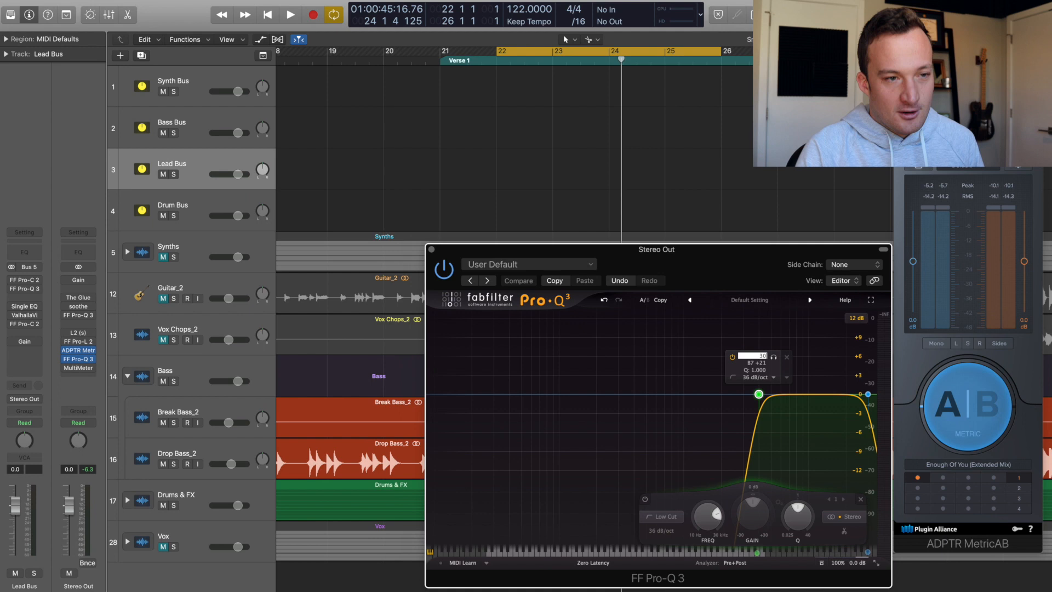
click(517, 280)
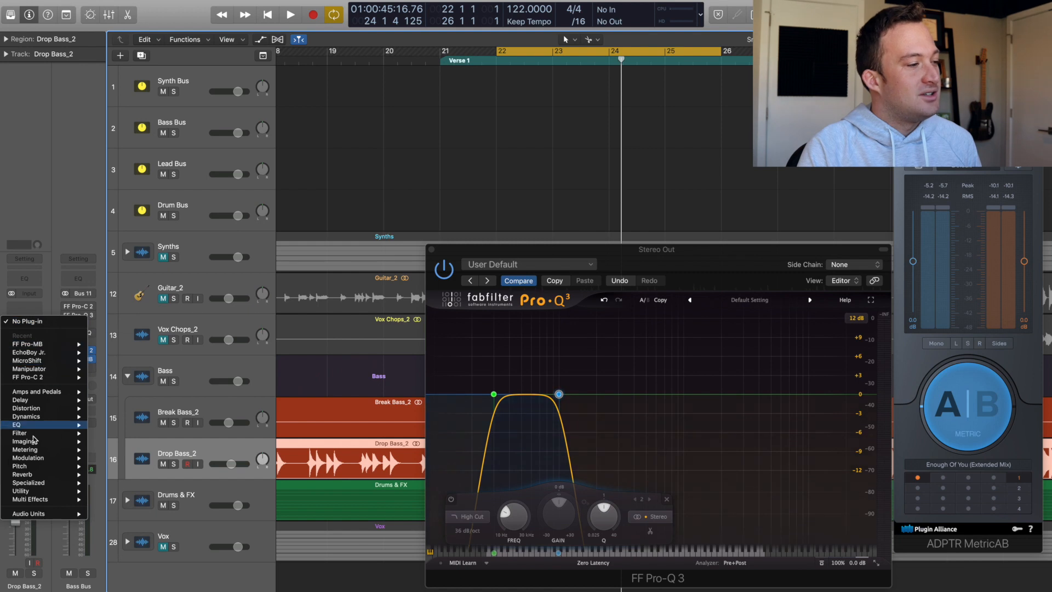
mouse_move(29, 513)
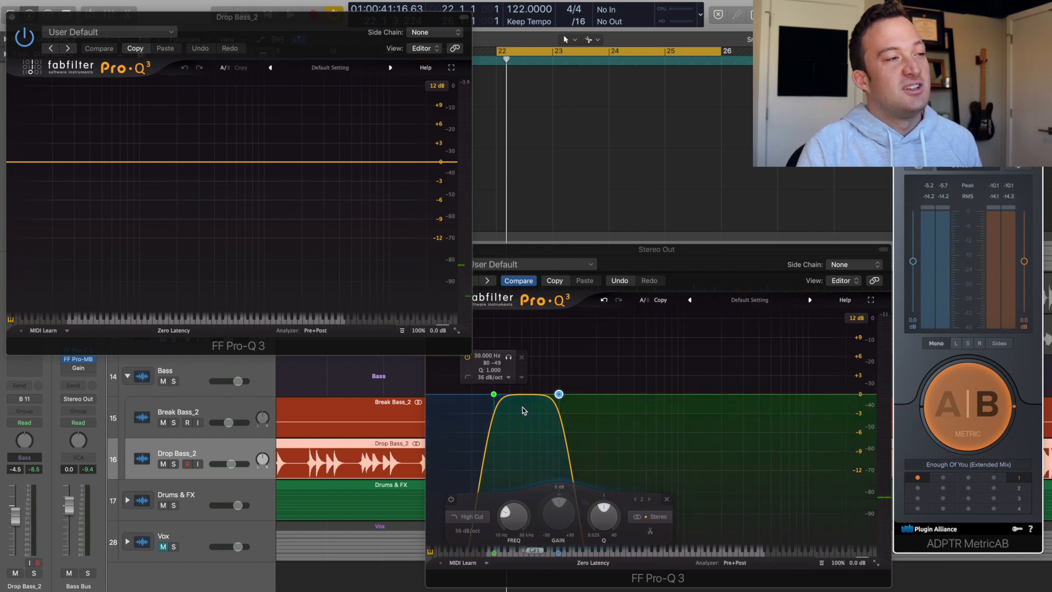
Cut Drop Bass_2 by about 3.12 dB at 51 Hz in Pro-Q 3, comparing via MetricAB.
click(965, 403)
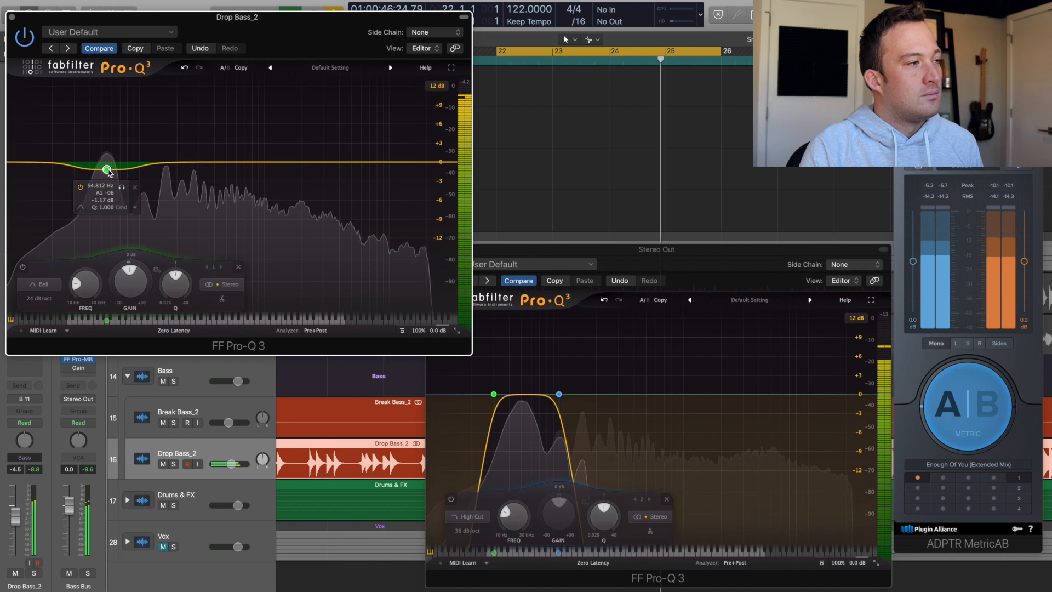
drag(106, 169, 102, 186)
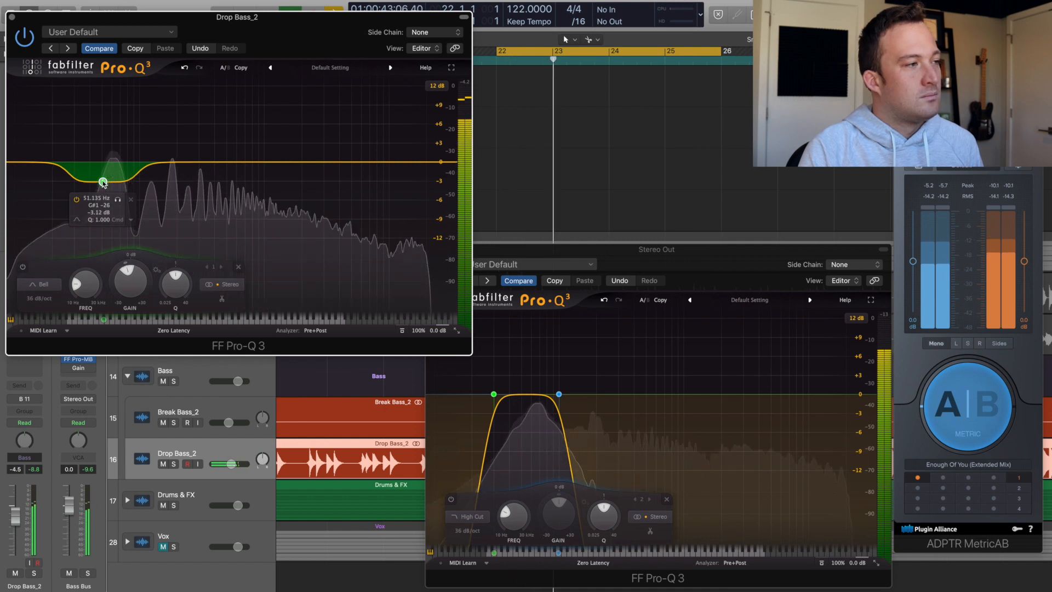
click(967, 402)
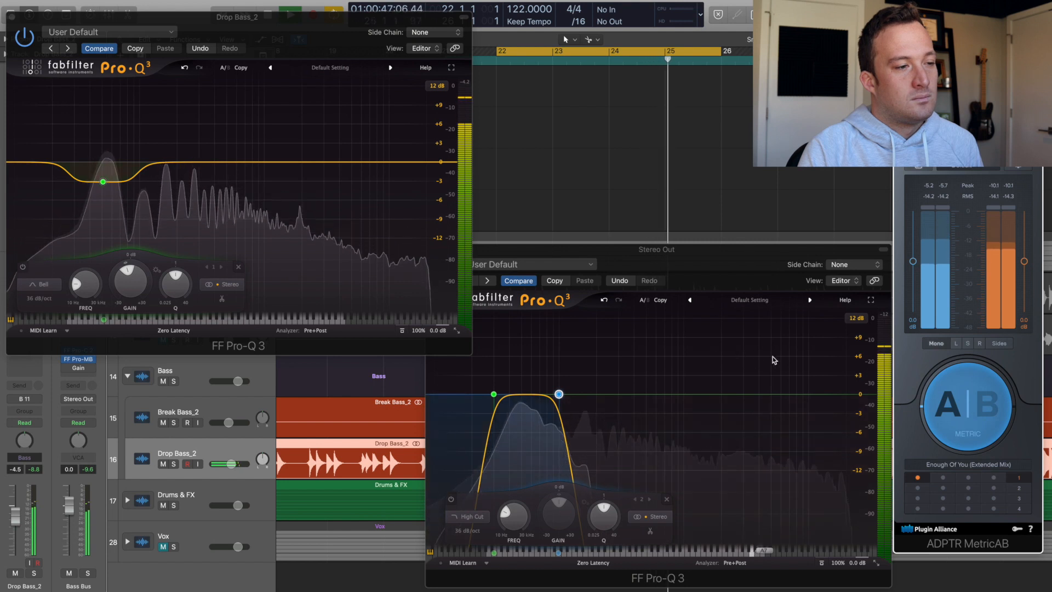
click(967, 403)
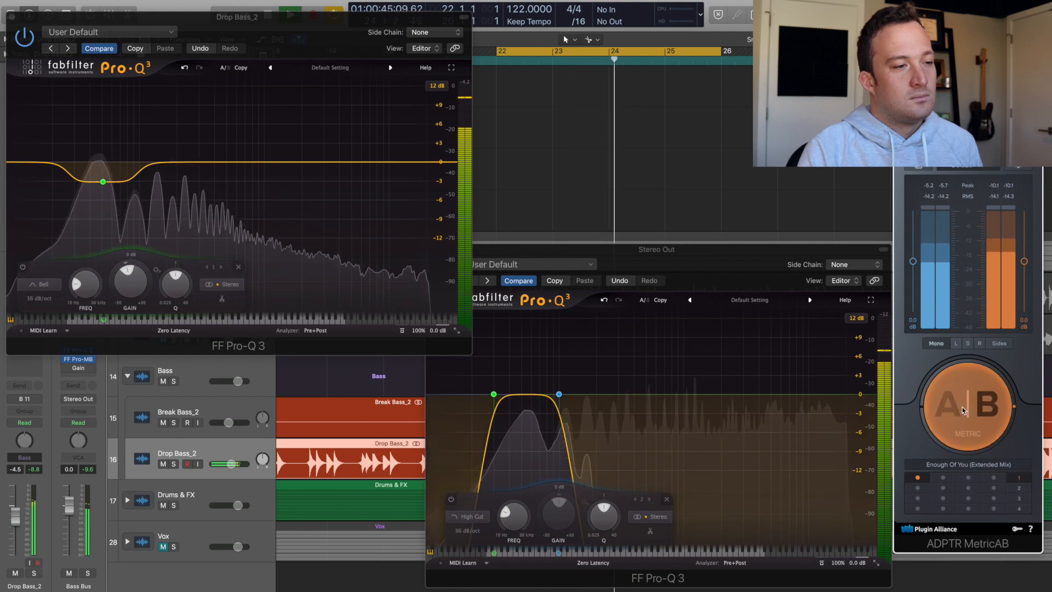
click(966, 403)
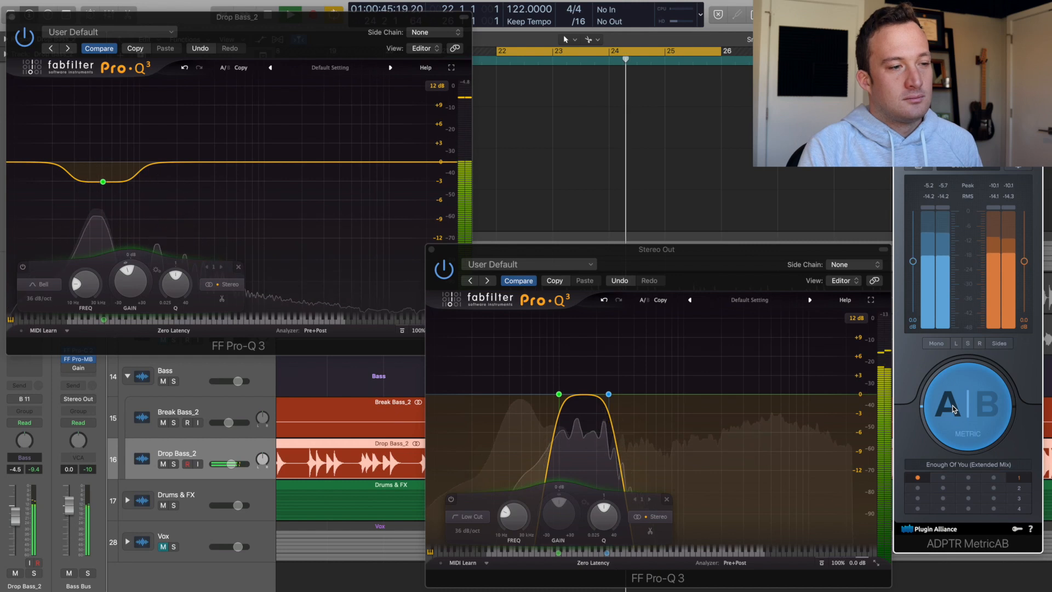
Toggle MetricAB repeatedly to compare the bass mix against the reference track.
click(968, 404)
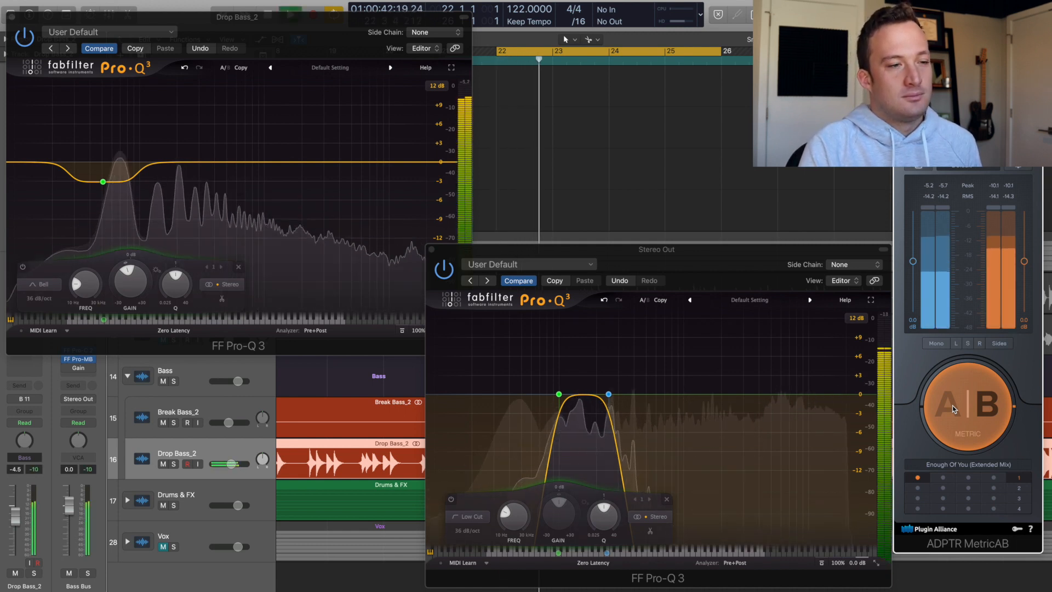
click(964, 406)
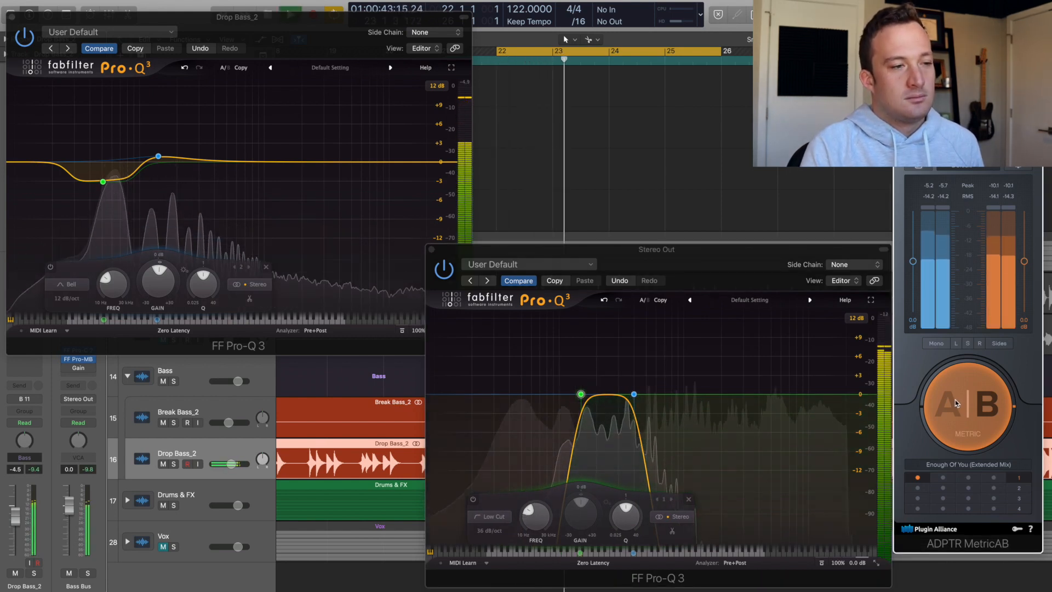
click(968, 403)
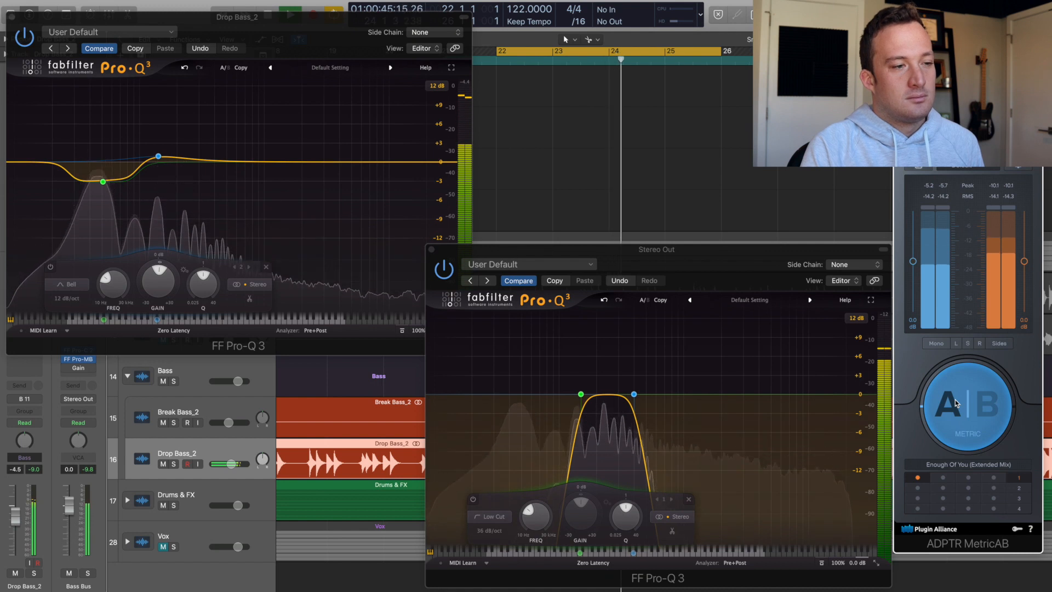
click(966, 405)
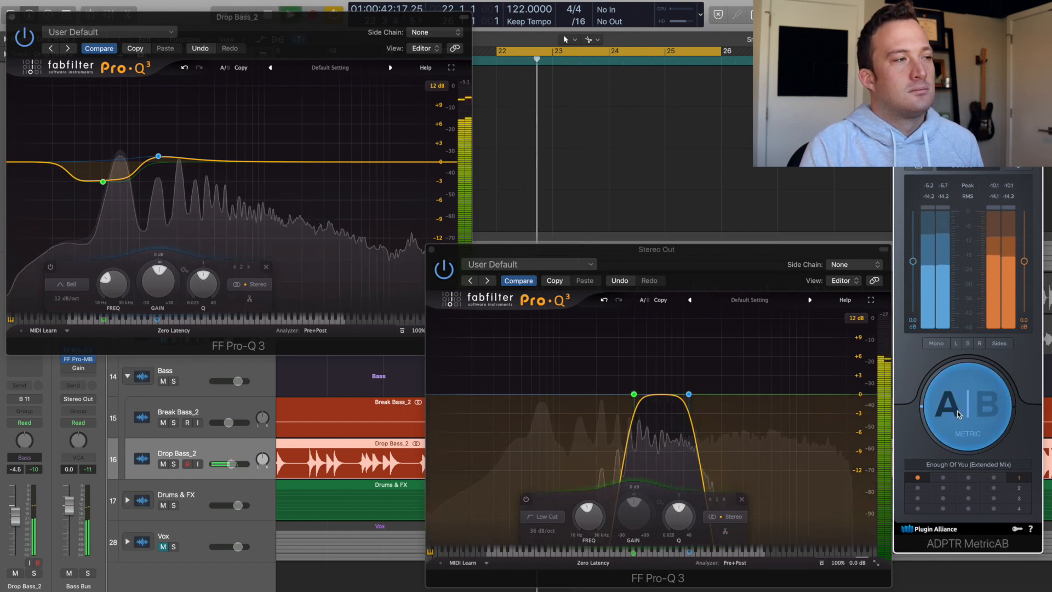
click(966, 406)
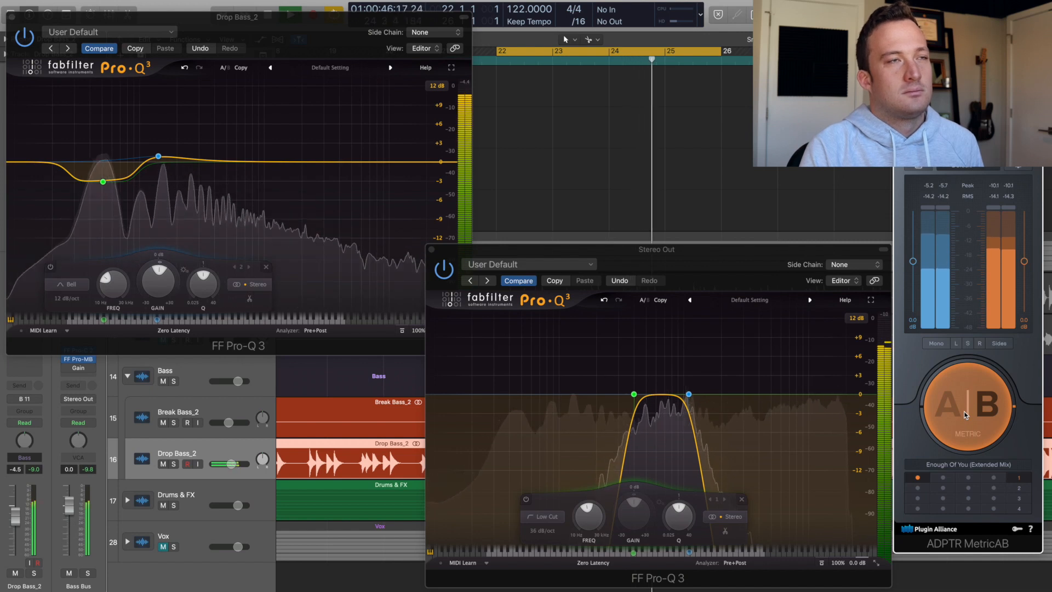
click(966, 409)
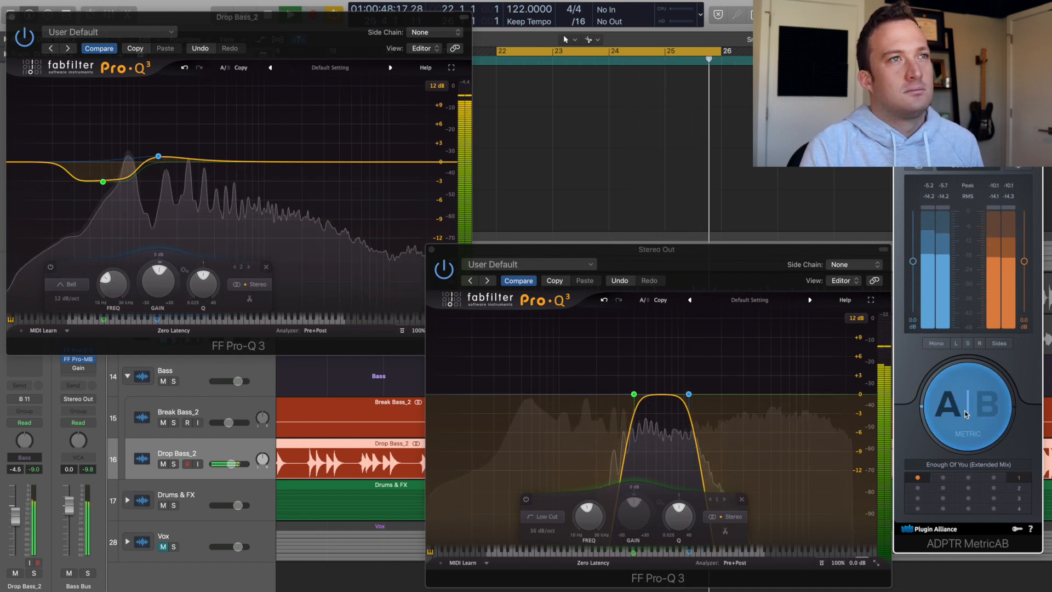
click(991, 405)
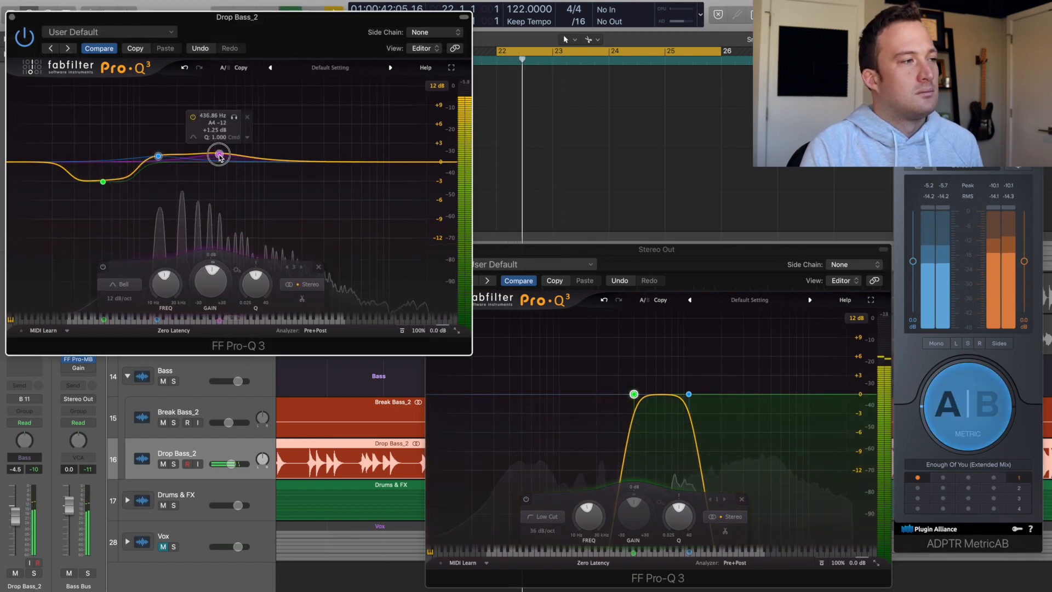
Boost the new Pro-Q 3 band and sweep it down to about 356 Hz to find the resonance.
drag(218, 153, 208, 98)
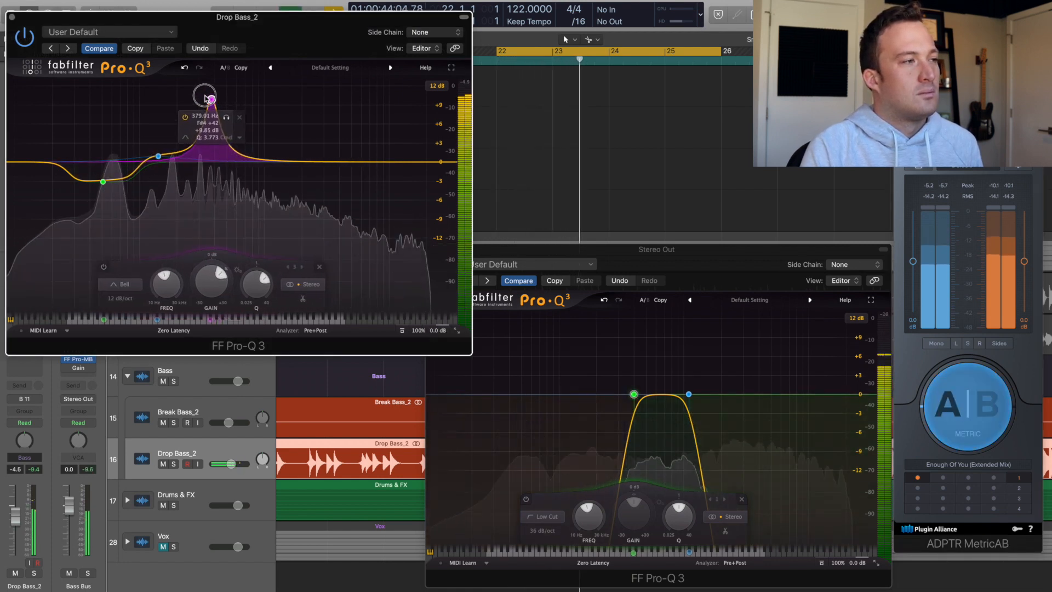
drag(212, 99, 208, 101)
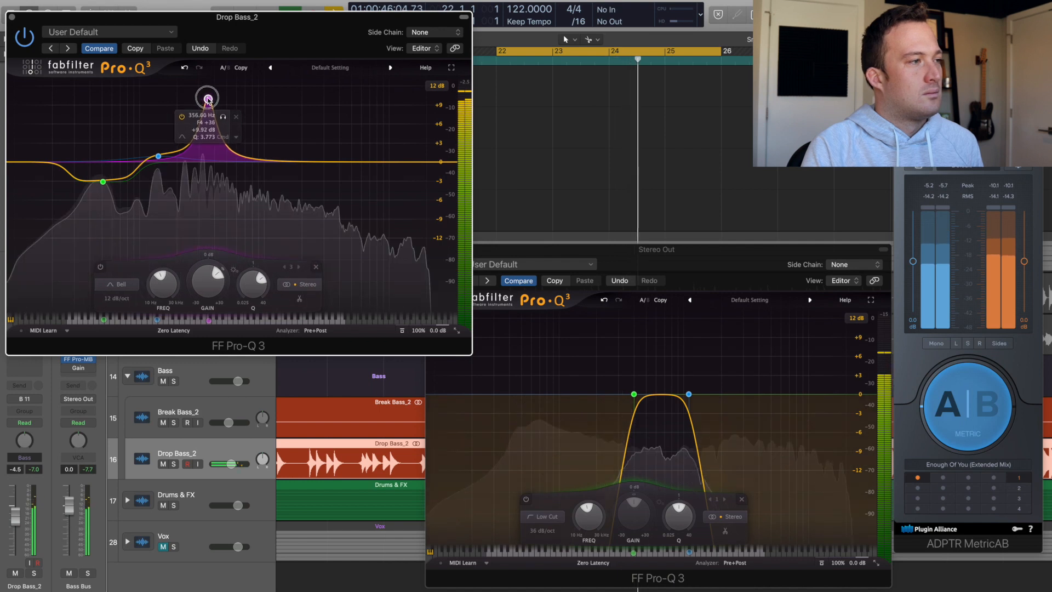
drag(207, 96, 206, 224)
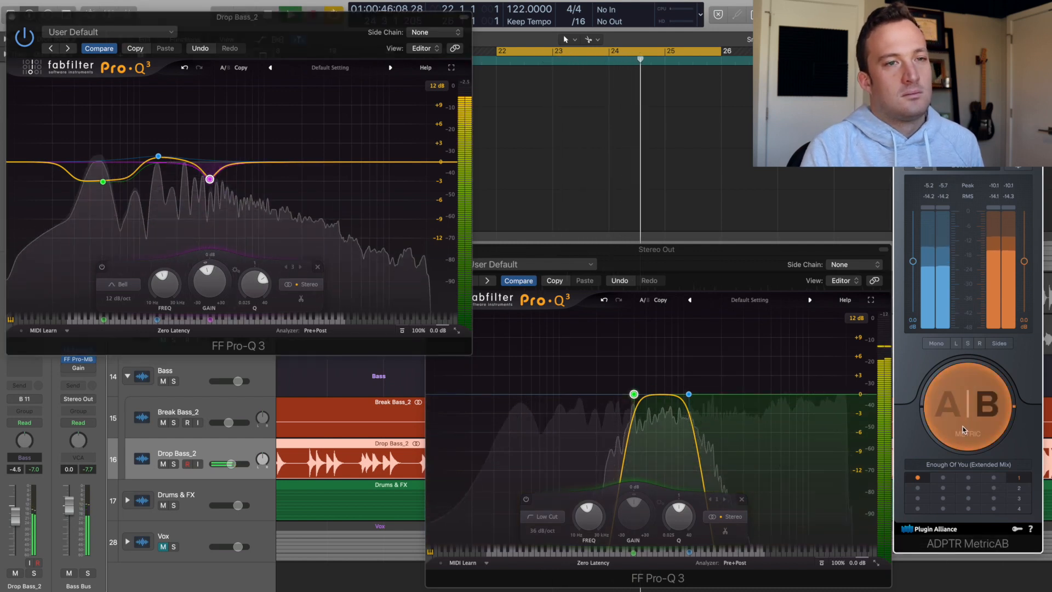
click(966, 403)
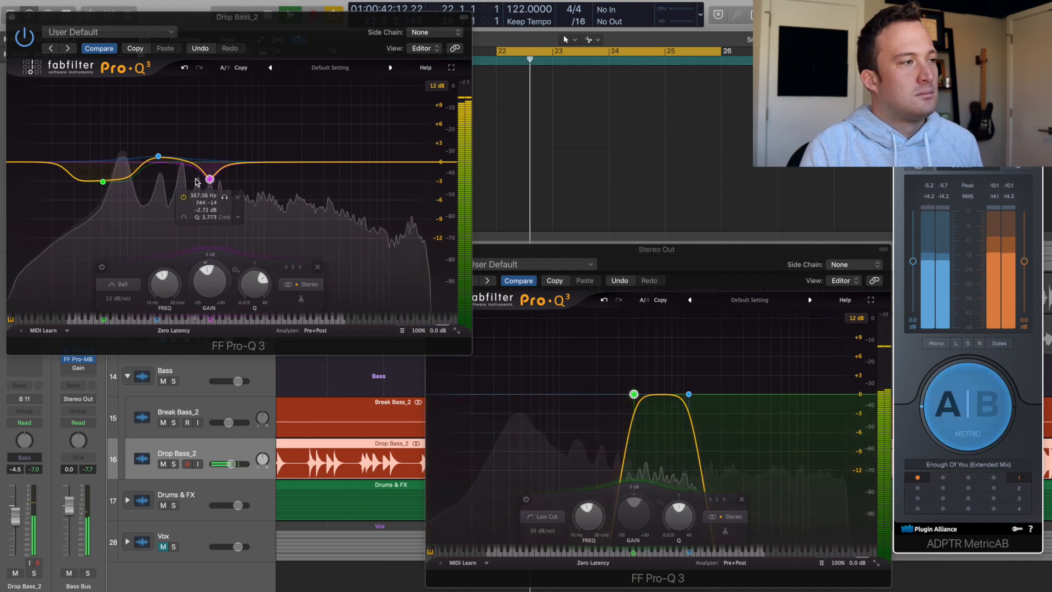
Set the band to a 3.6 dB cut near 379 Hz and compare with the reference.
drag(210, 179, 209, 186)
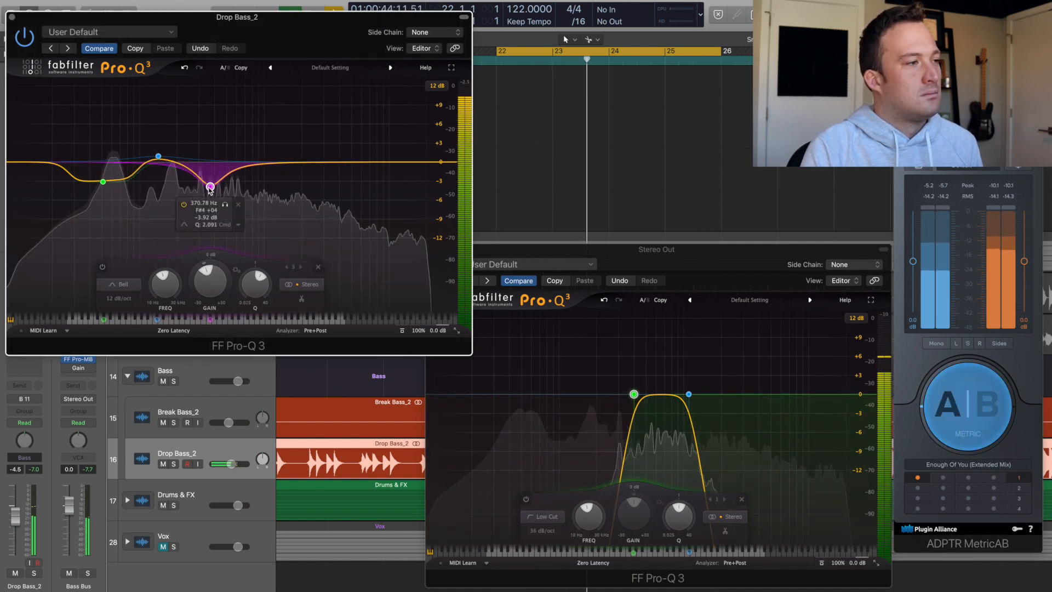
drag(210, 186, 211, 218)
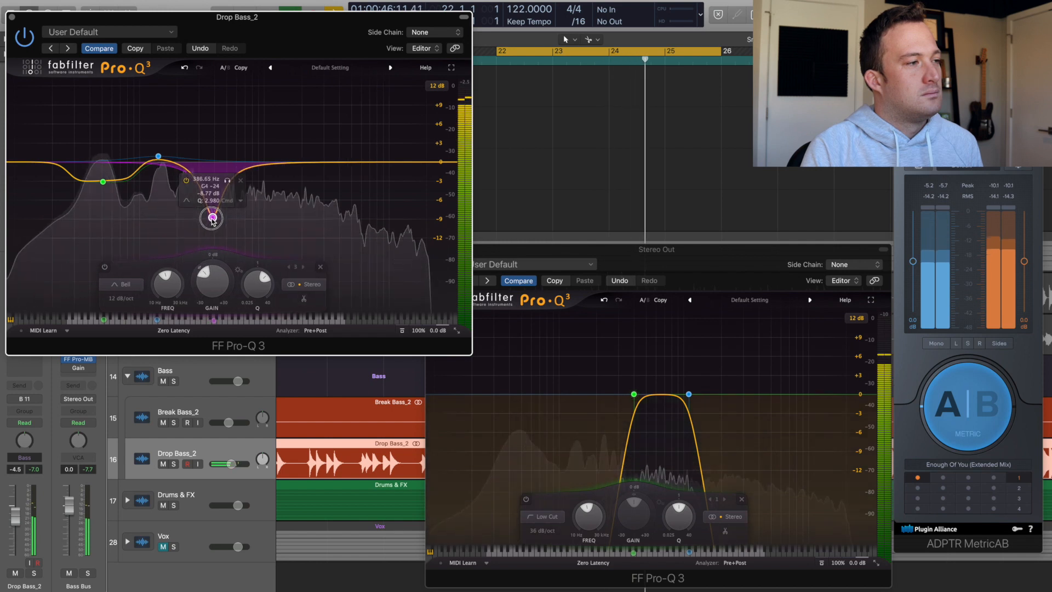
drag(210, 218, 210, 186)
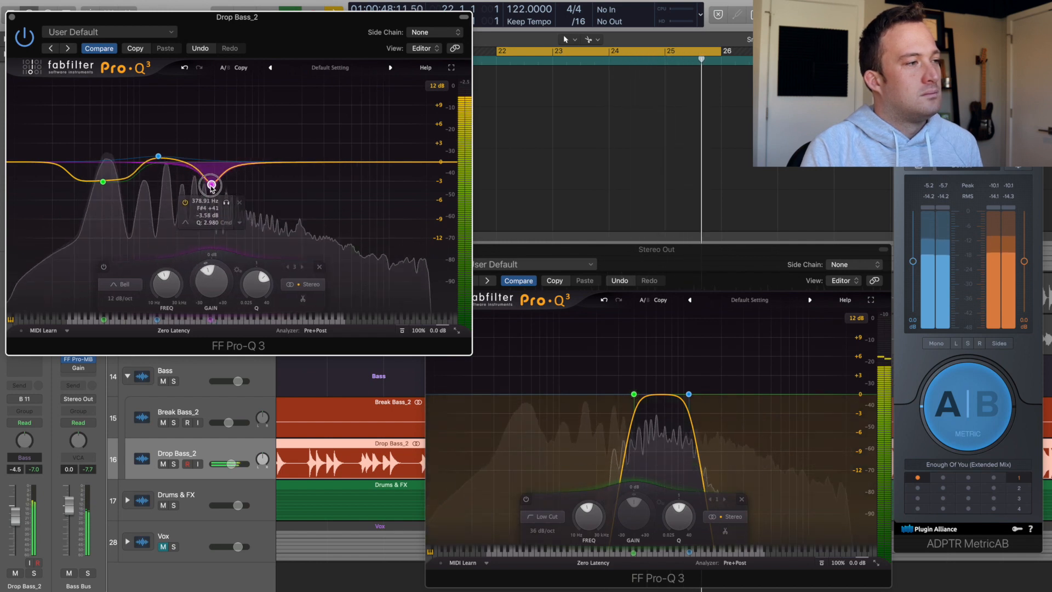
click(965, 403)
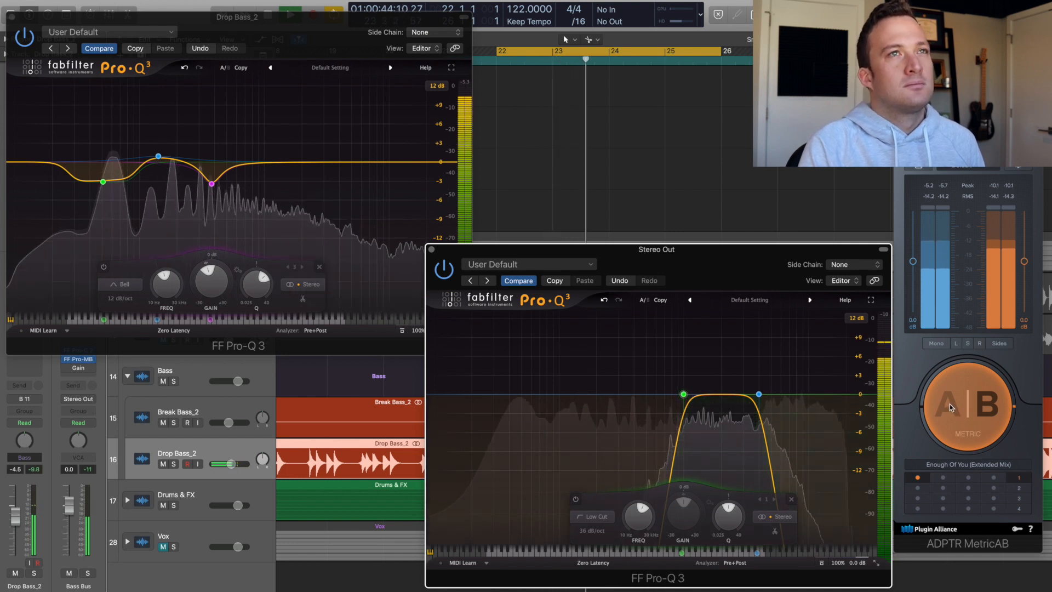
Switch MetricAB between mix and reference several times within the higher listening band.
click(967, 405)
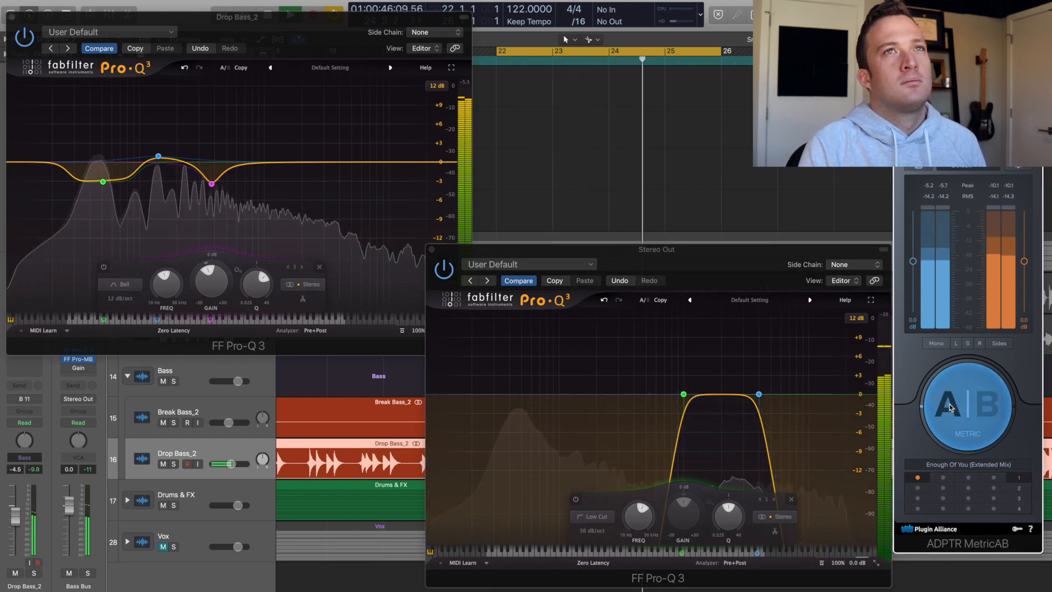
click(965, 407)
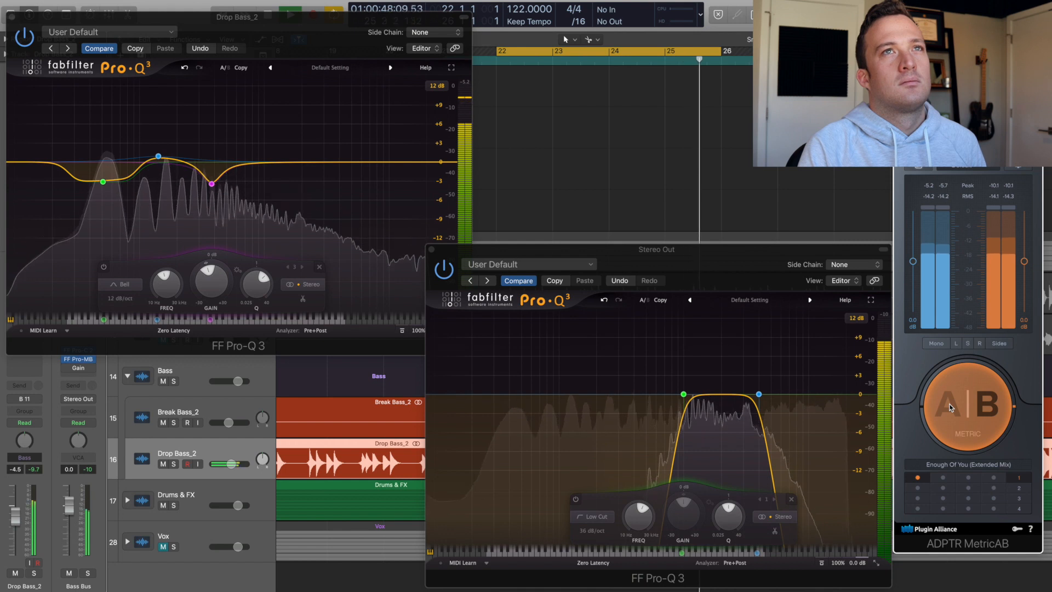
click(963, 403)
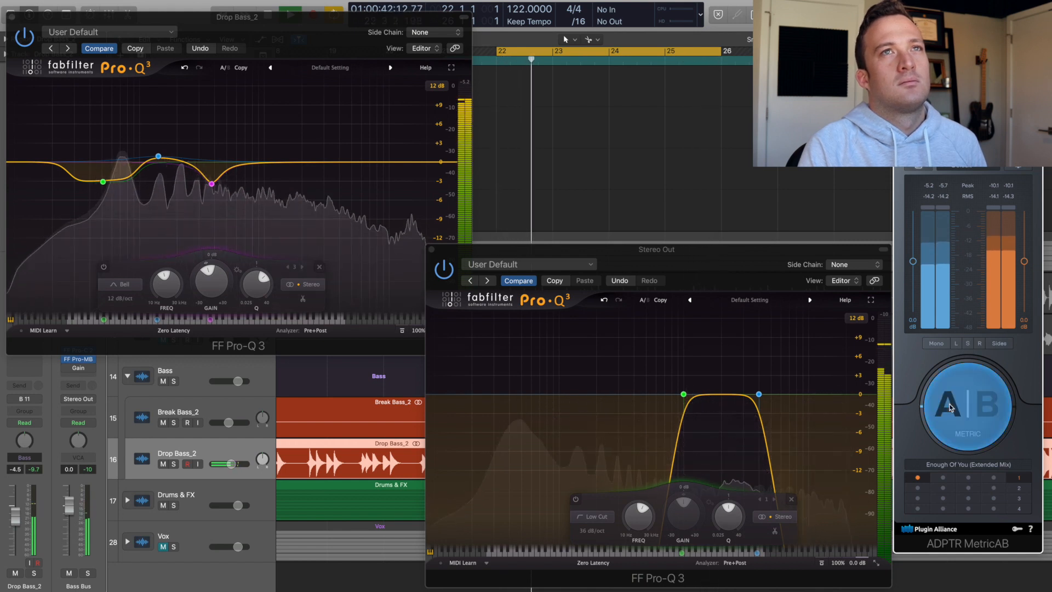
click(967, 406)
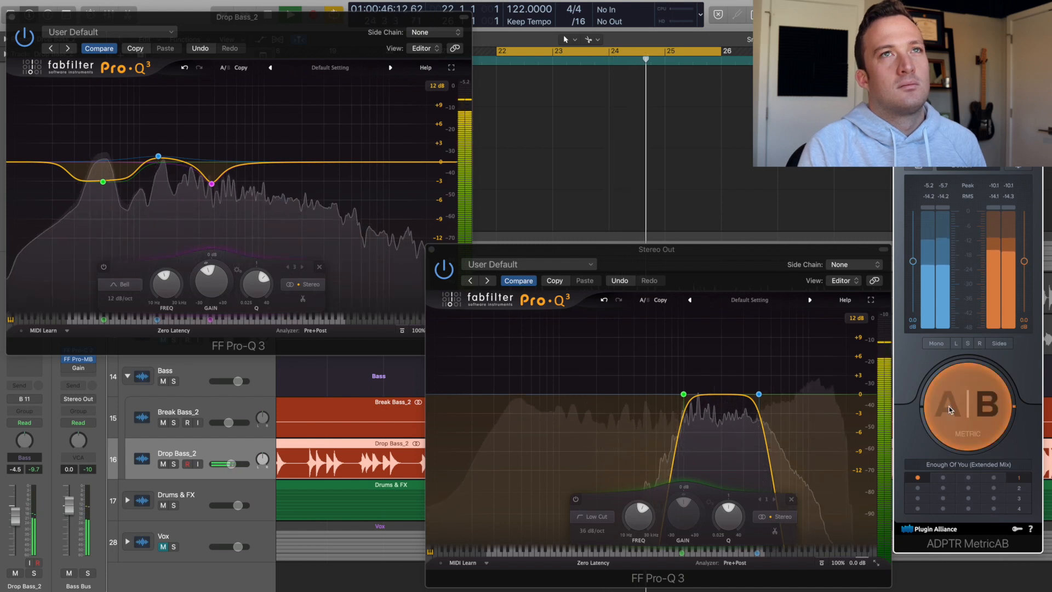
click(967, 405)
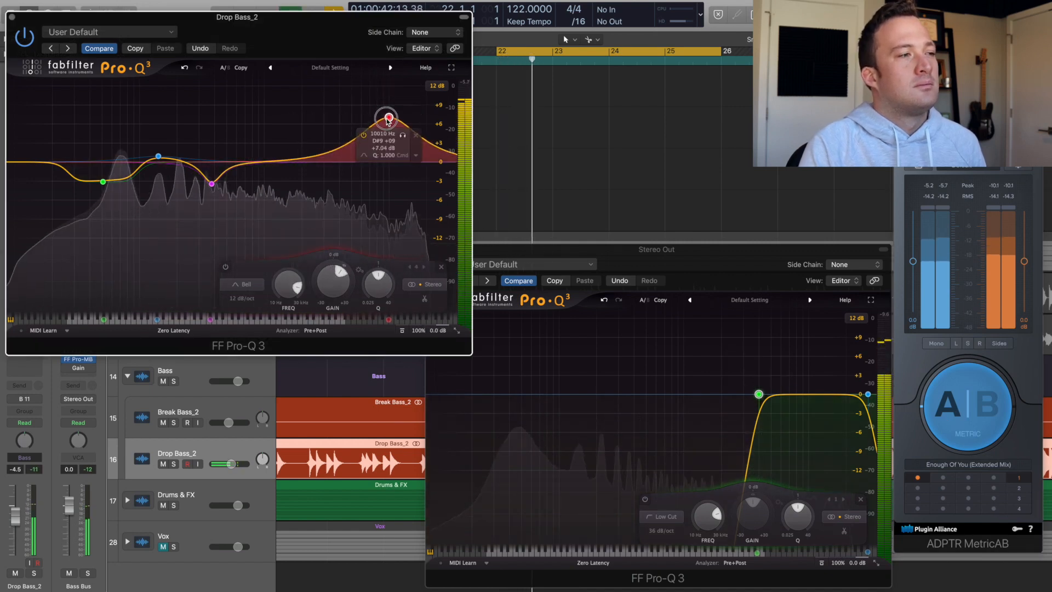
Boost Drop Bass_2's highs about 4 dB near 8.9 kHz, then A/B it against the reference.
drag(386, 117, 389, 122)
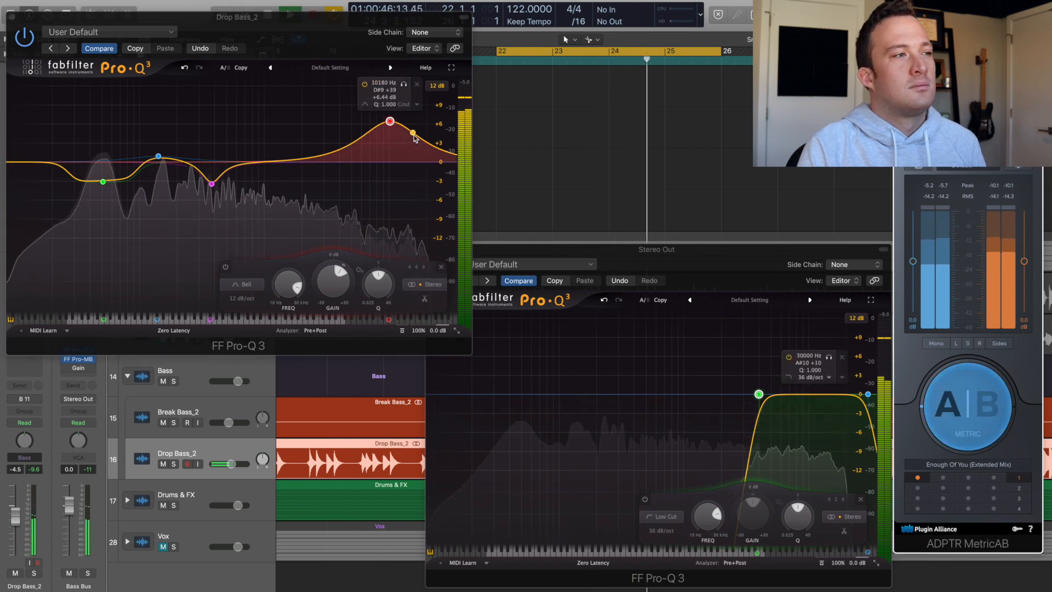
drag(389, 121, 368, 107)
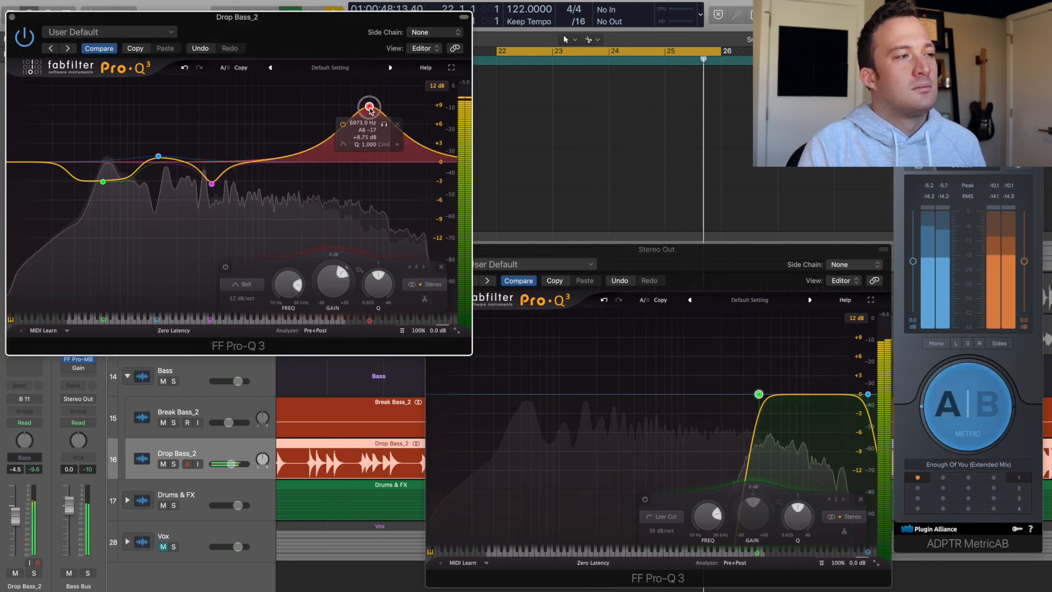
drag(368, 105, 383, 136)
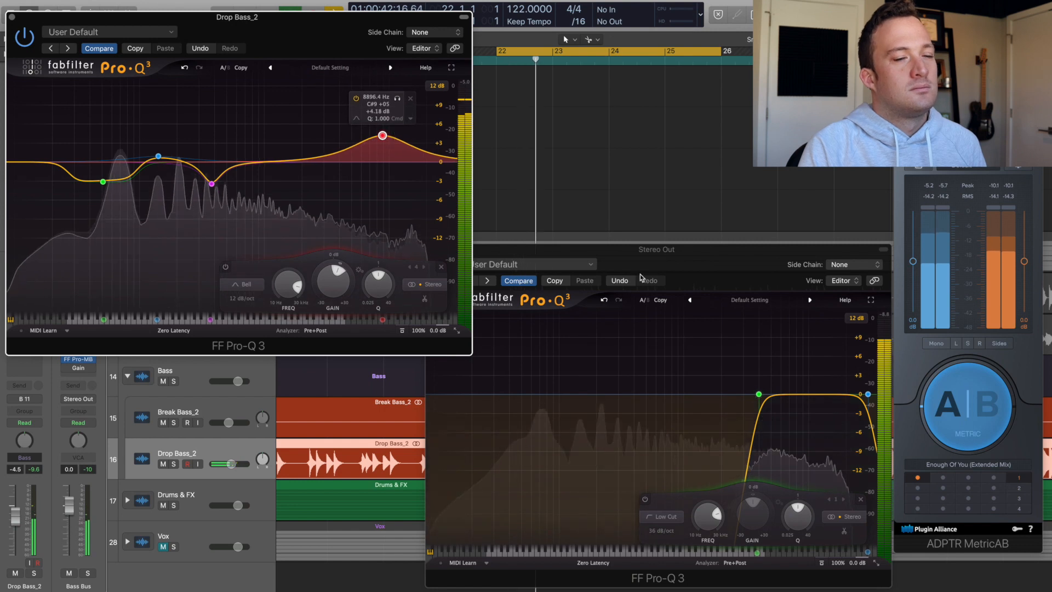
click(966, 404)
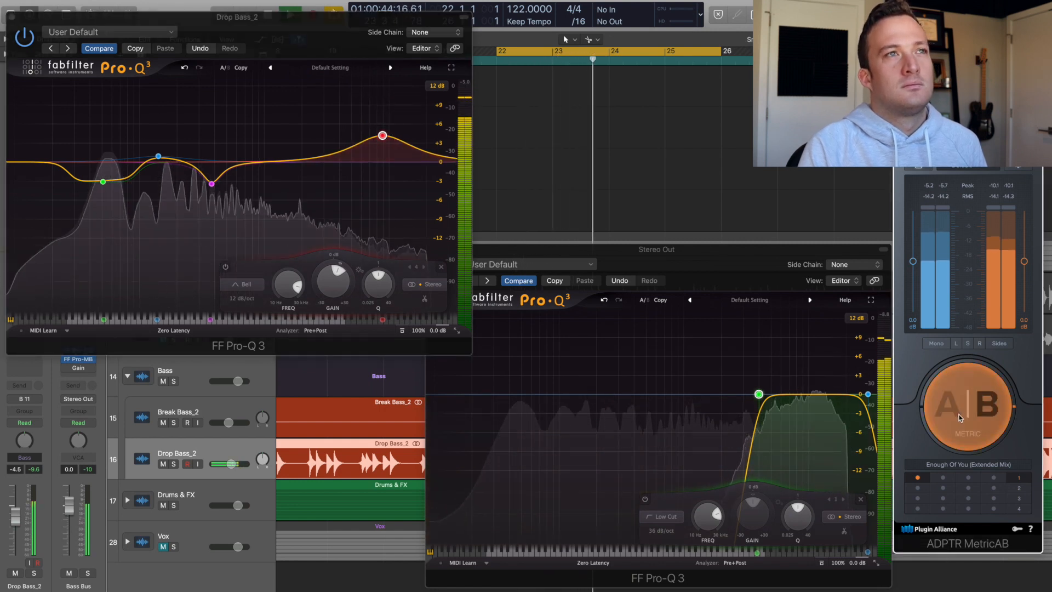
click(968, 403)
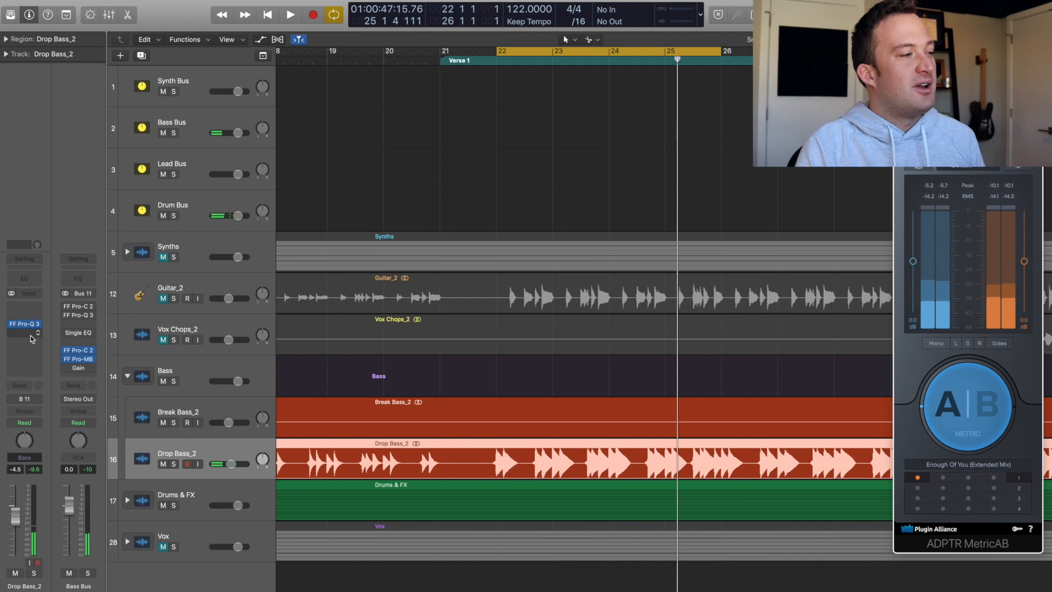
Insert FabFilter Saturn on Drop Bass_2 with Warm Tape drive near 46% and full mix.
click(24, 324)
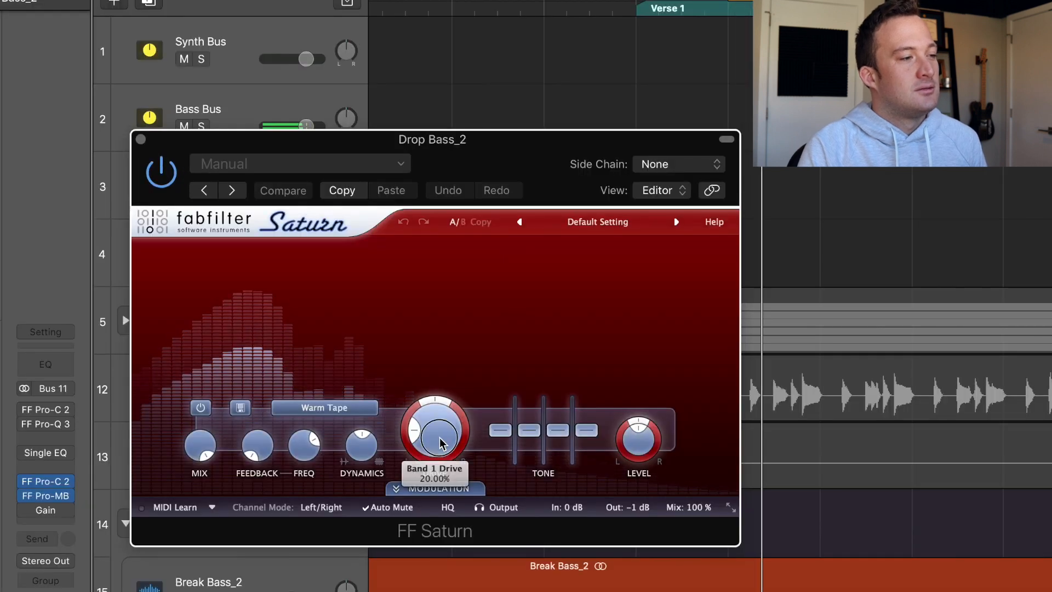
drag(435, 436, 424, 316)
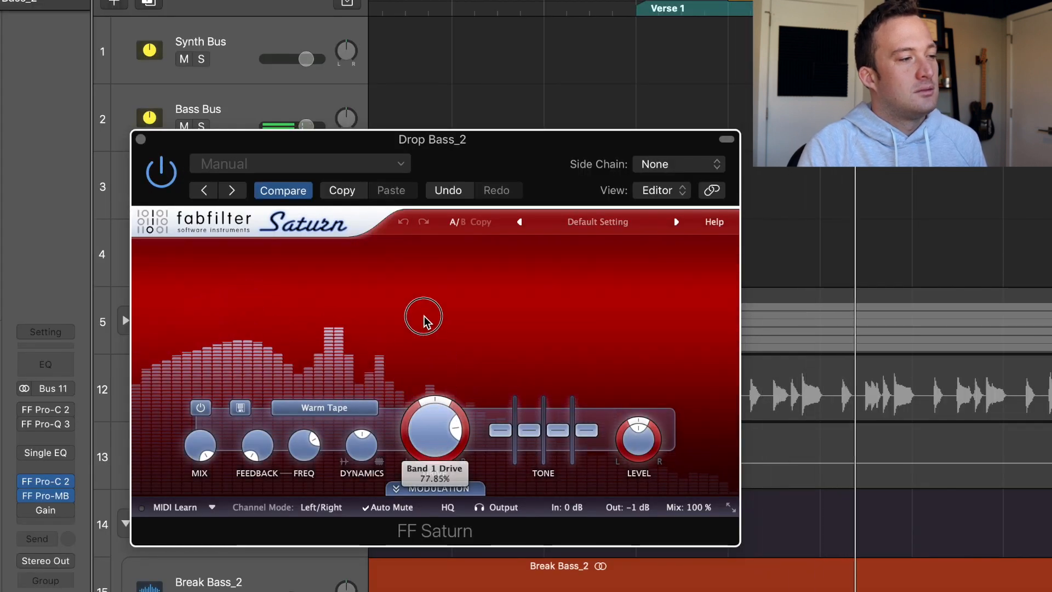
drag(424, 316, 428, 361)
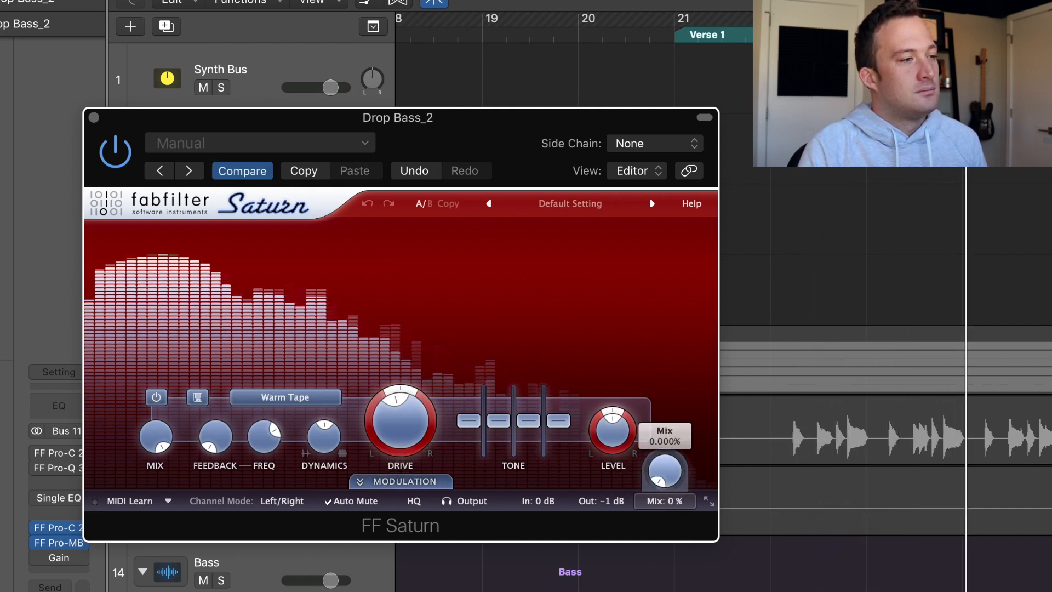
drag(401, 419, 403, 410)
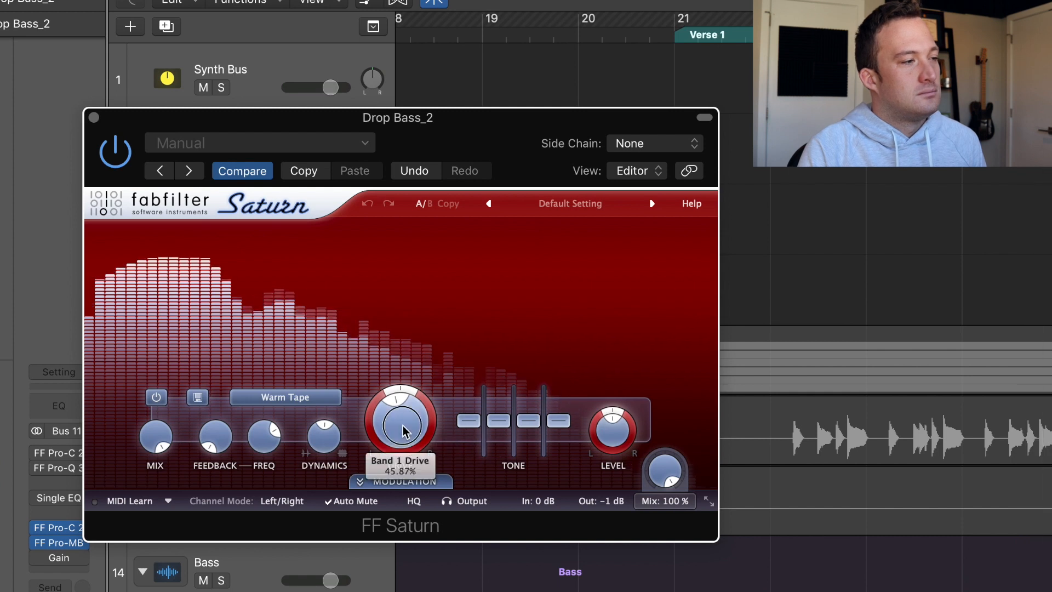
drag(401, 423, 401, 445)
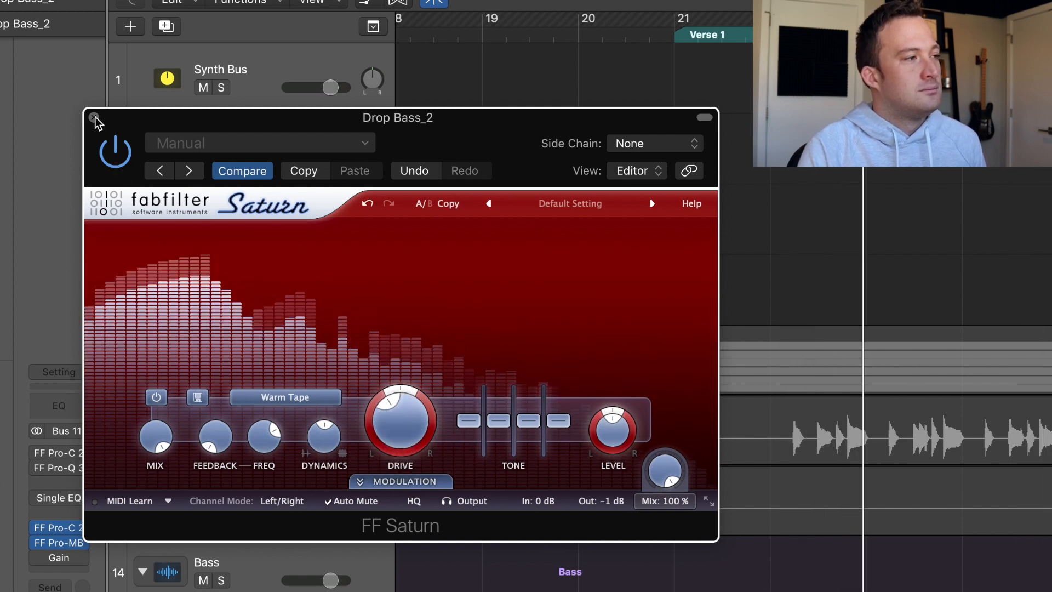
click(94, 117)
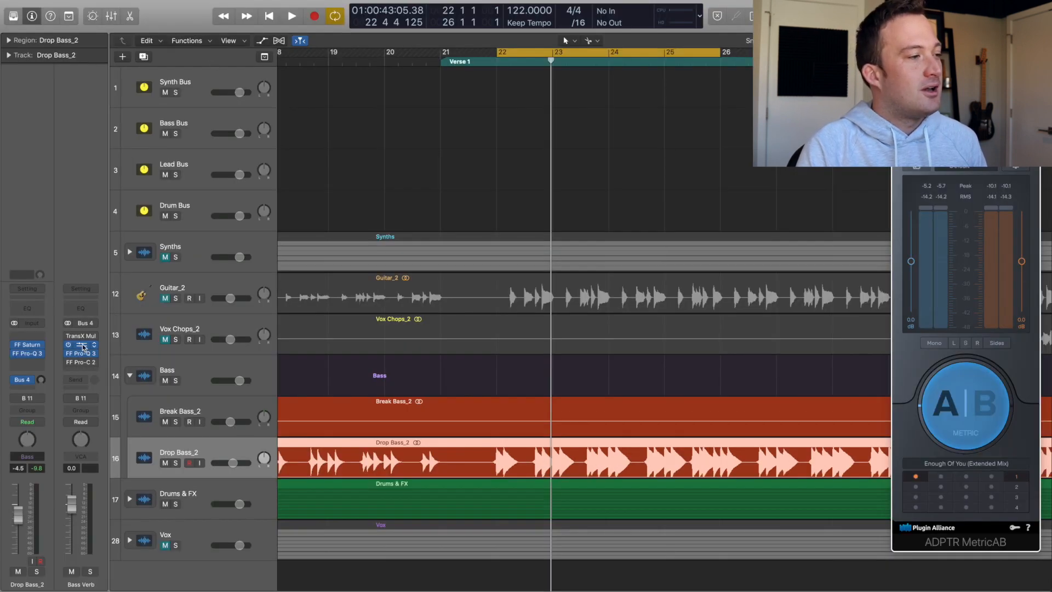
Open and close the Bass Verb reverb window while Drop Bass_2 gains its Bus 26 (Wide) send.
click(80, 344)
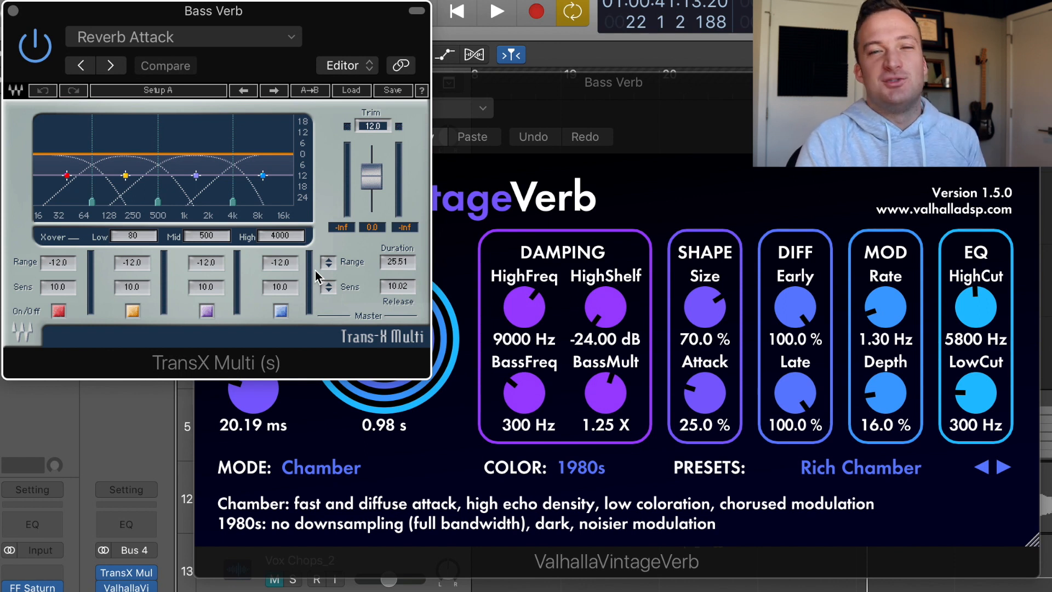
click(495, 12)
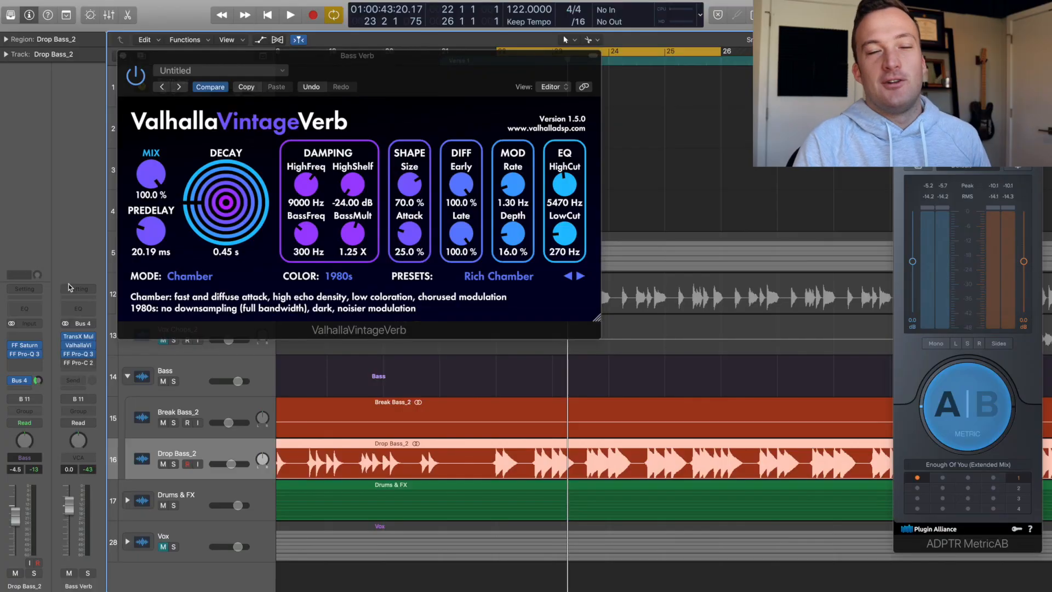
click(135, 75)
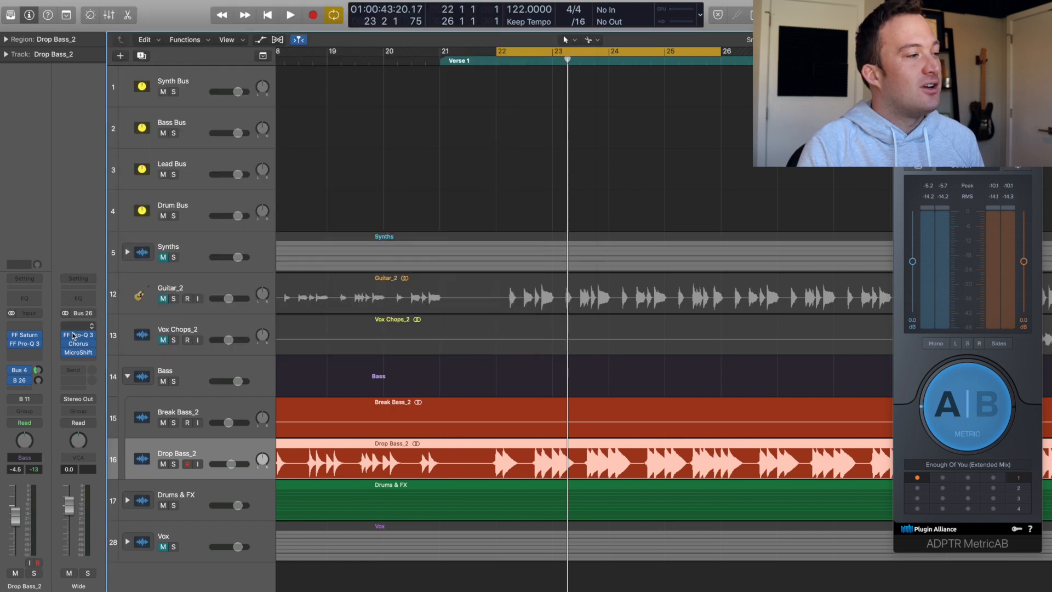
Play and stop the verse to audition Drop Bass_2 with its Wide send.
click(77, 344)
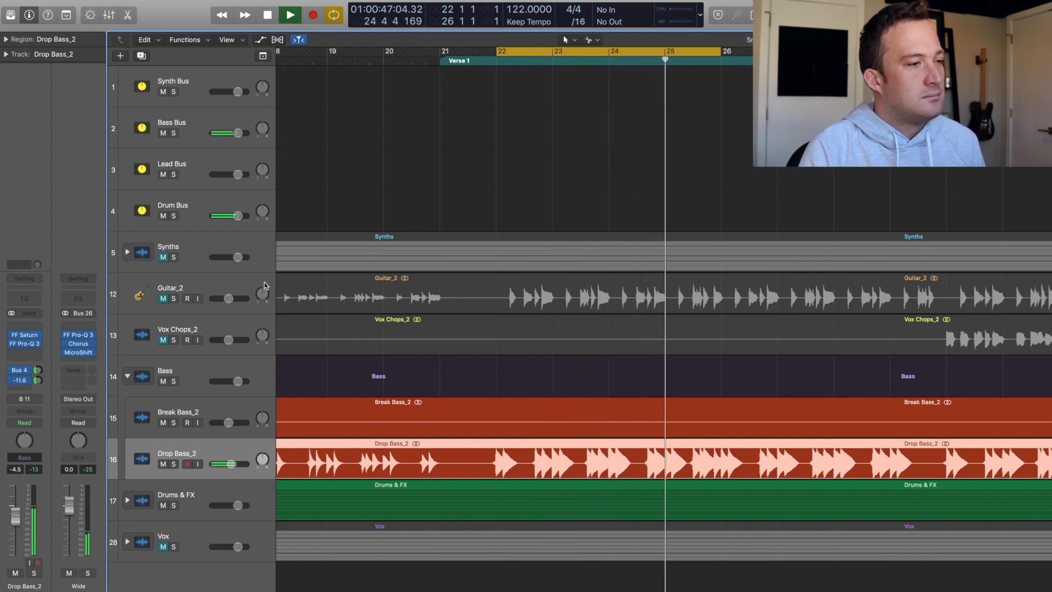
click(290, 15)
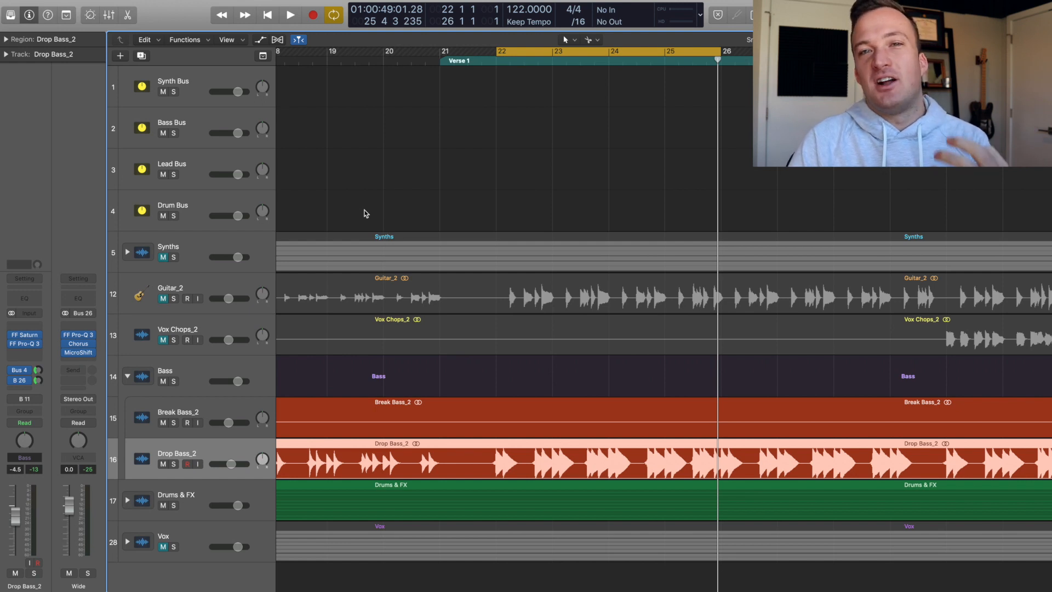
mouse_move(151, 324)
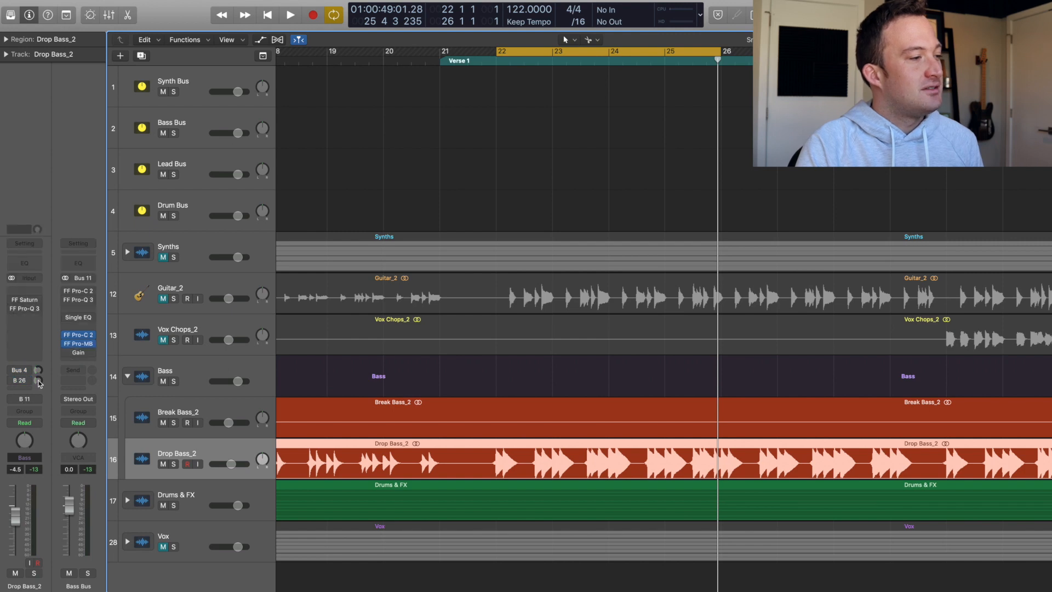
Start playback and toggle a bass bus plug-in's bypass to compare the processing.
click(290, 14)
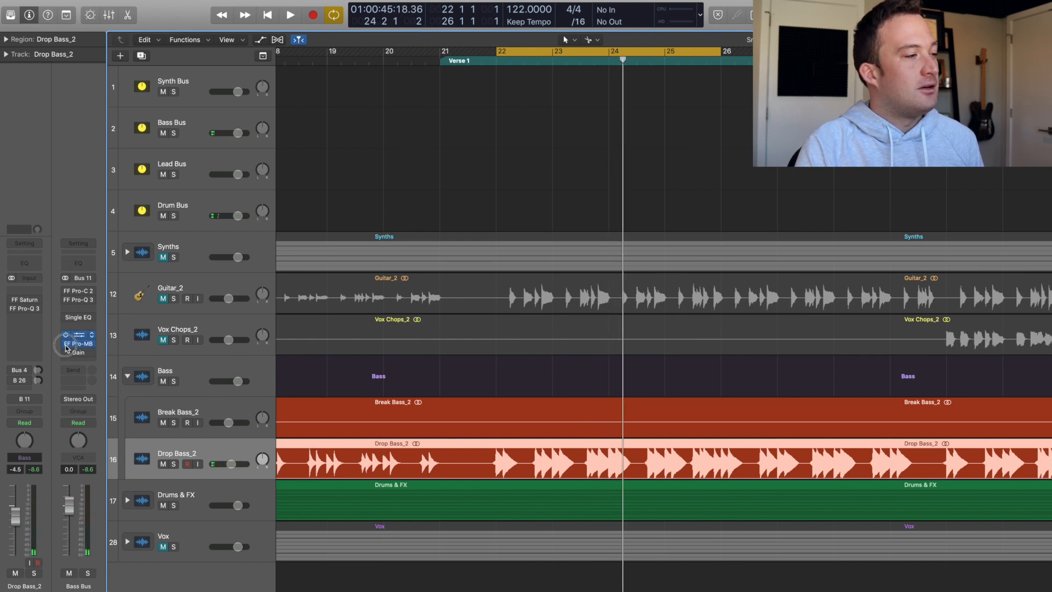
click(290, 15)
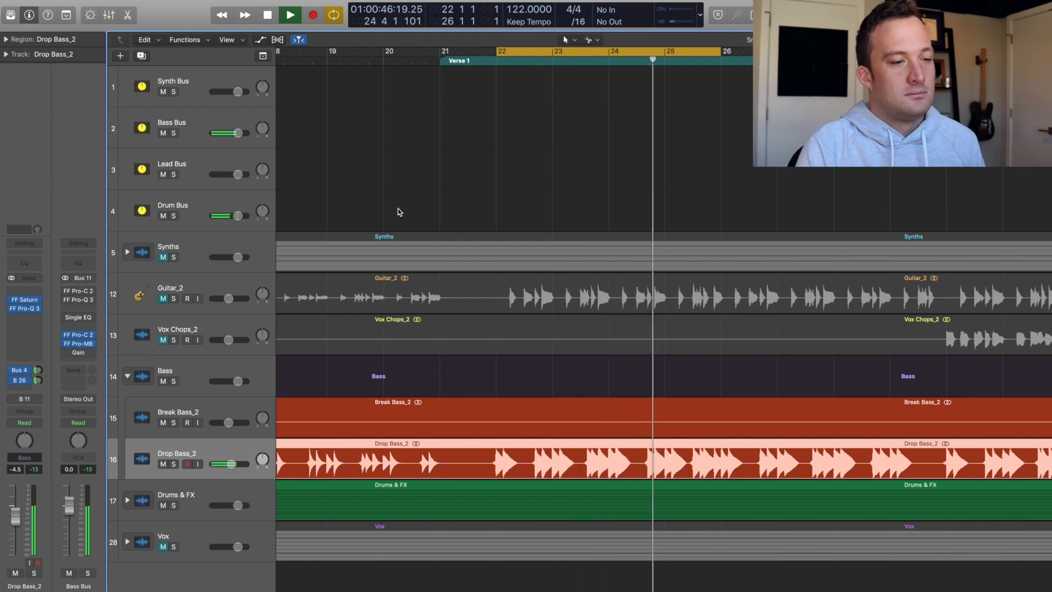
click(290, 15)
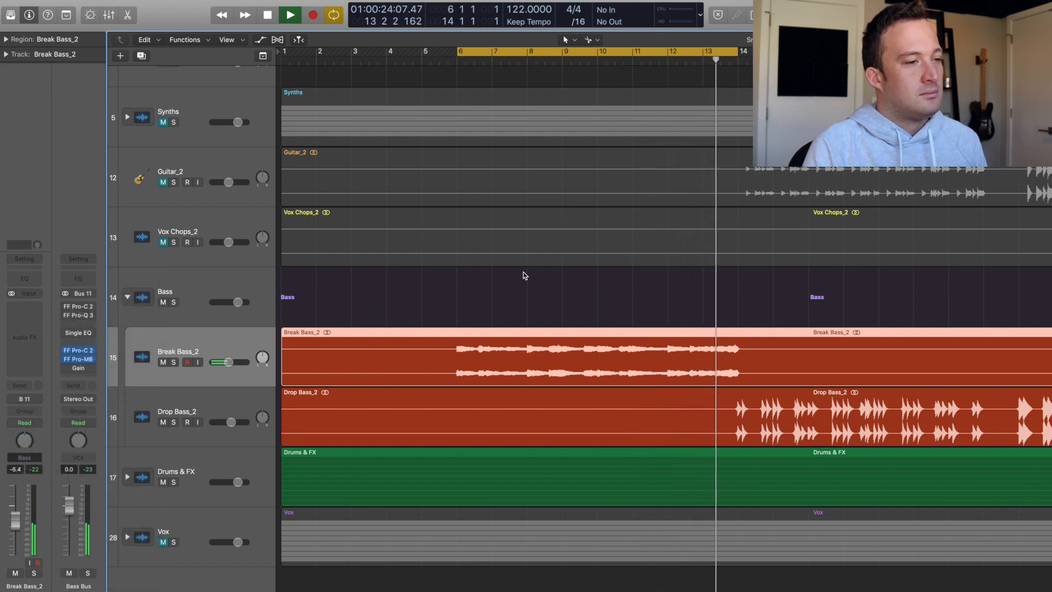
Open the plug-in menu for an empty Audio FX slot on Break Bass_2.
click(267, 15)
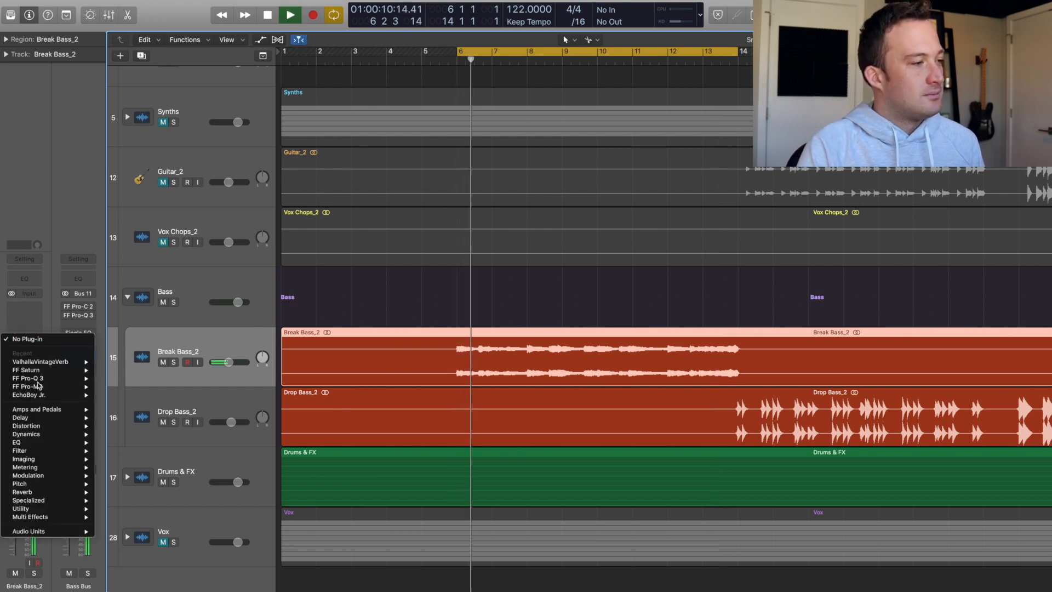
Insert ValhallaVintageVerb on Break Bass_2 in Room mode, mix about 22%, low cut 350 Hz.
click(40, 361)
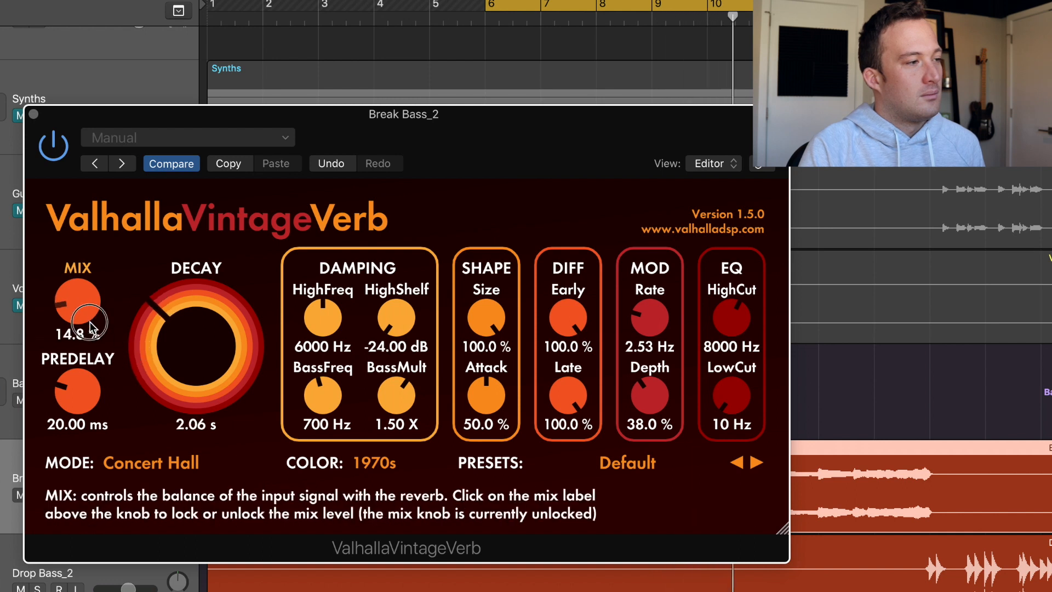
drag(731, 396, 730, 319)
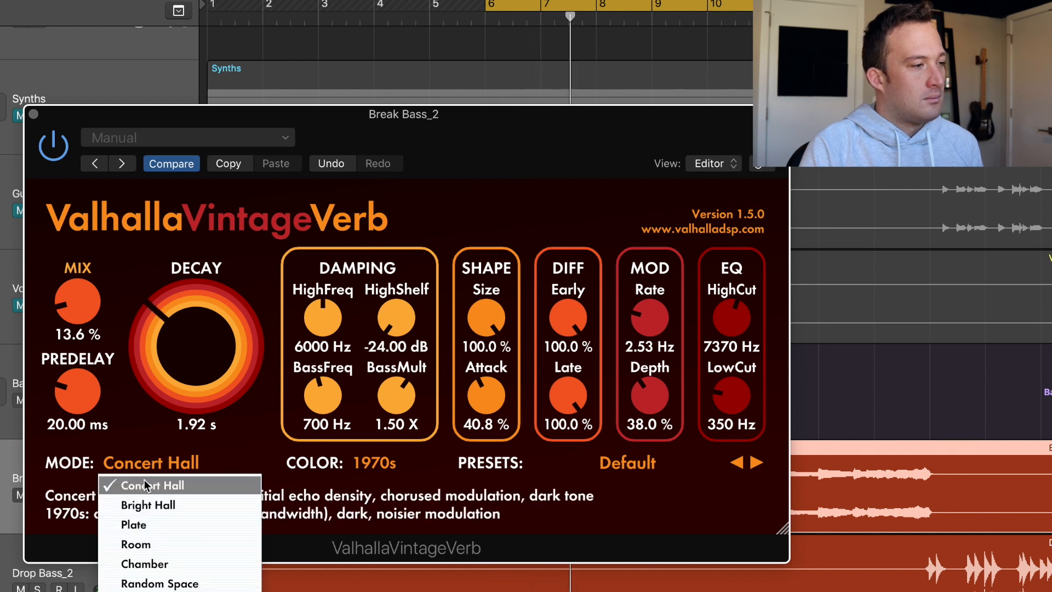
click(135, 544)
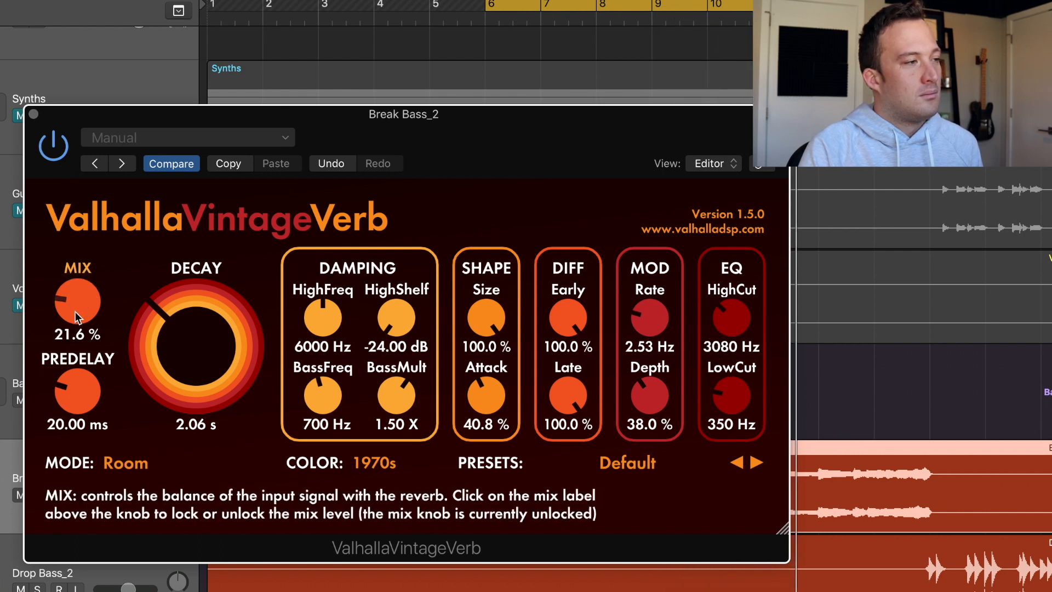
drag(78, 301, 73, 305)
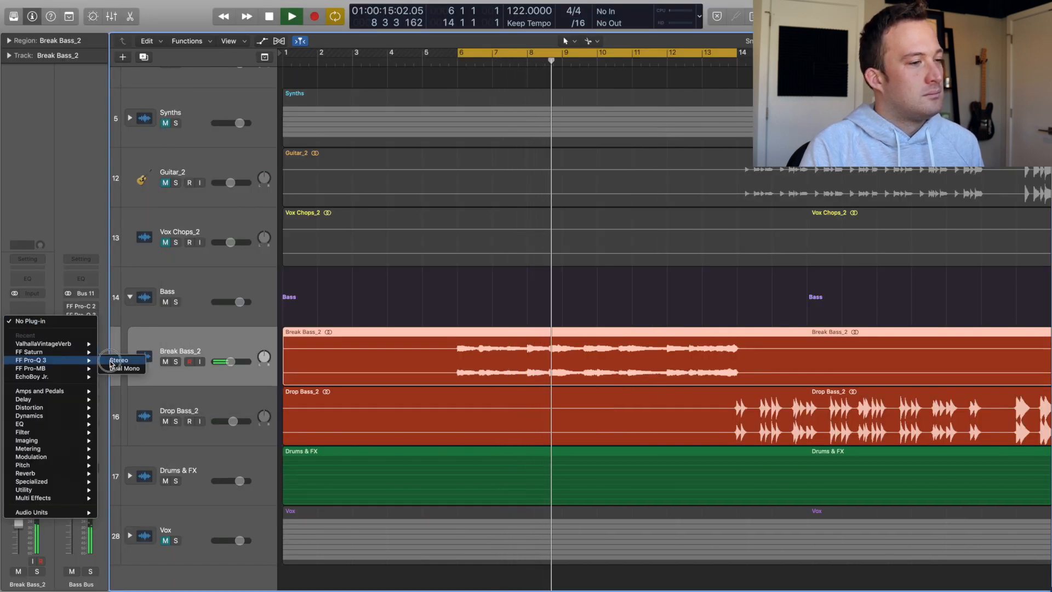
Insert Pro-Q 3 on Break Bass_2 and sweep a boosted bell between about 1 and 4.6 kHz.
click(119, 360)
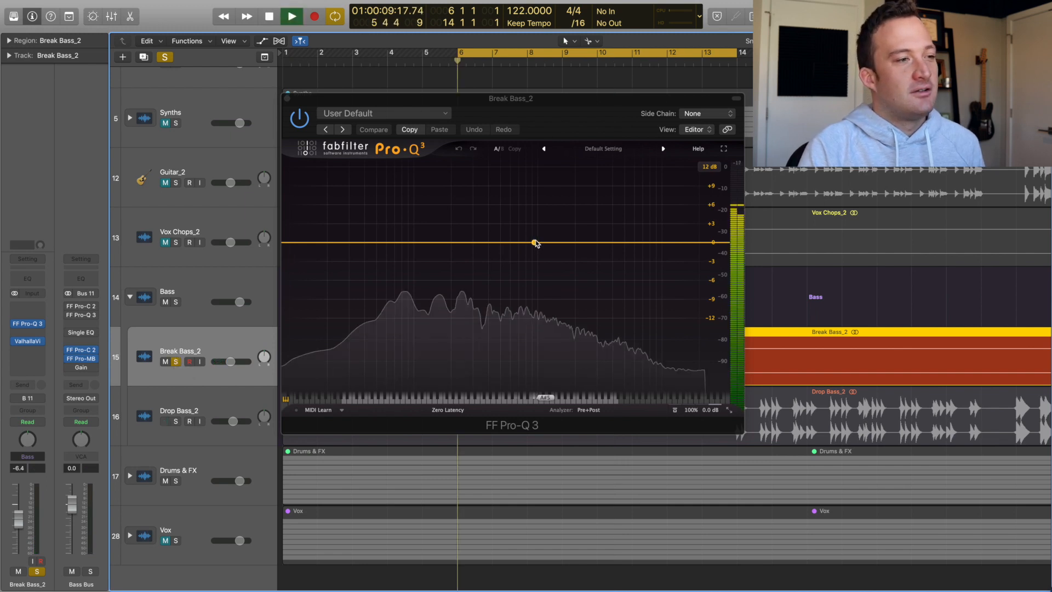
drag(535, 243, 535, 177)
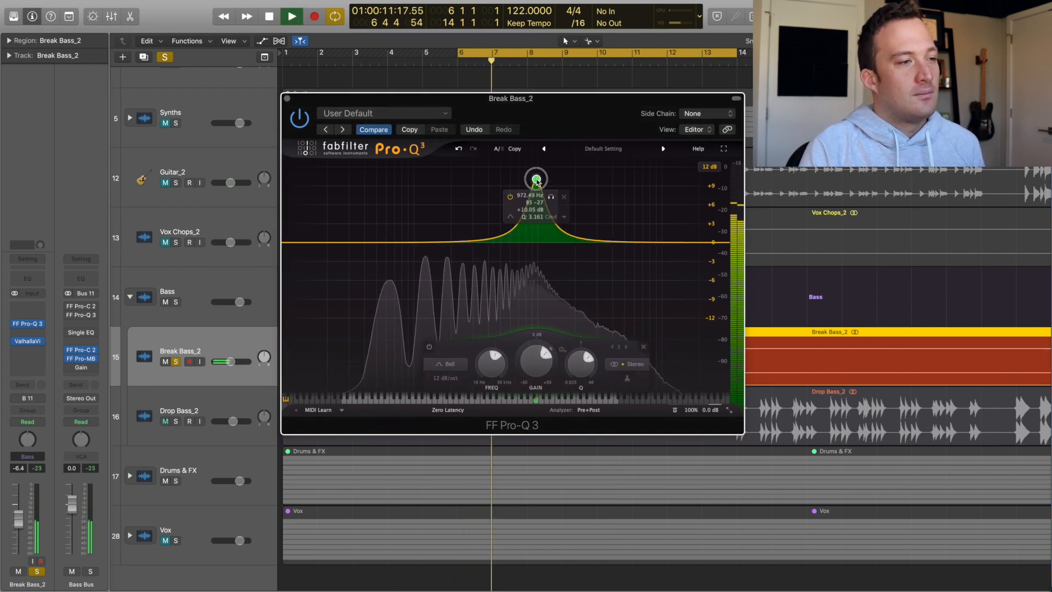
drag(536, 178, 509, 180)
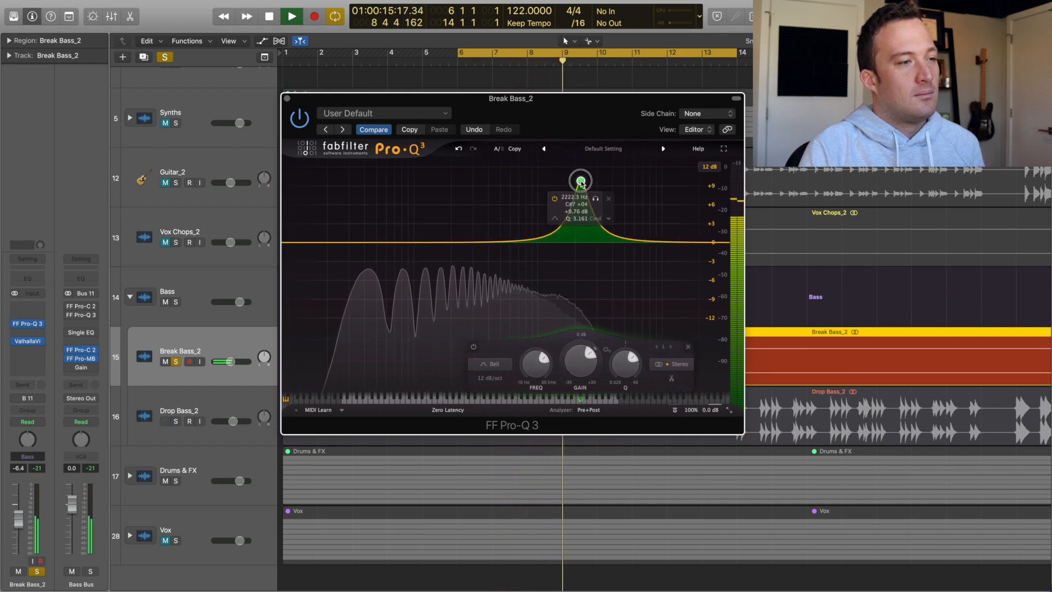
drag(580, 179, 619, 179)
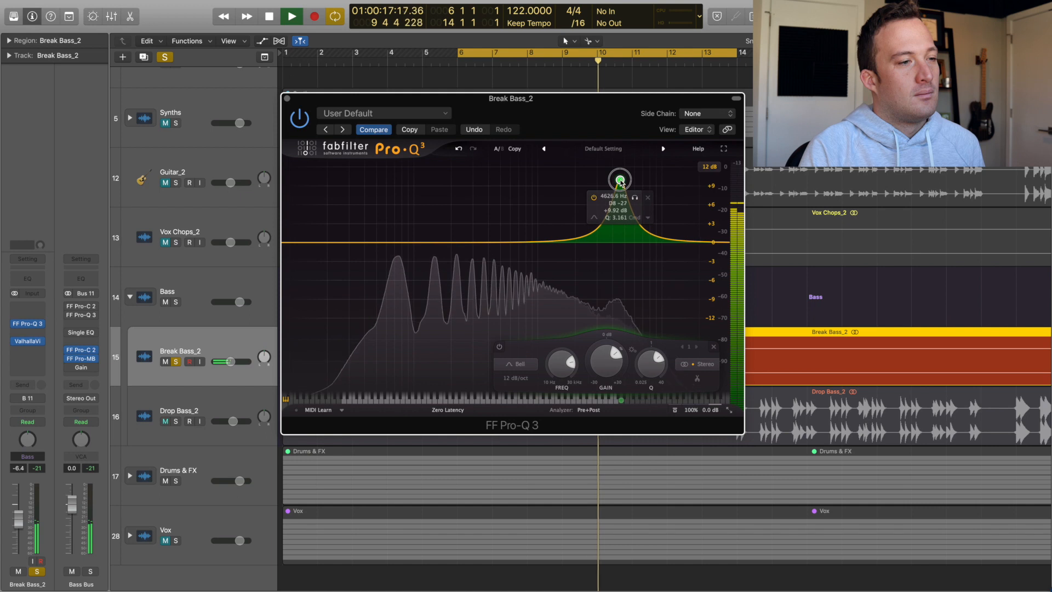
drag(618, 180, 587, 180)
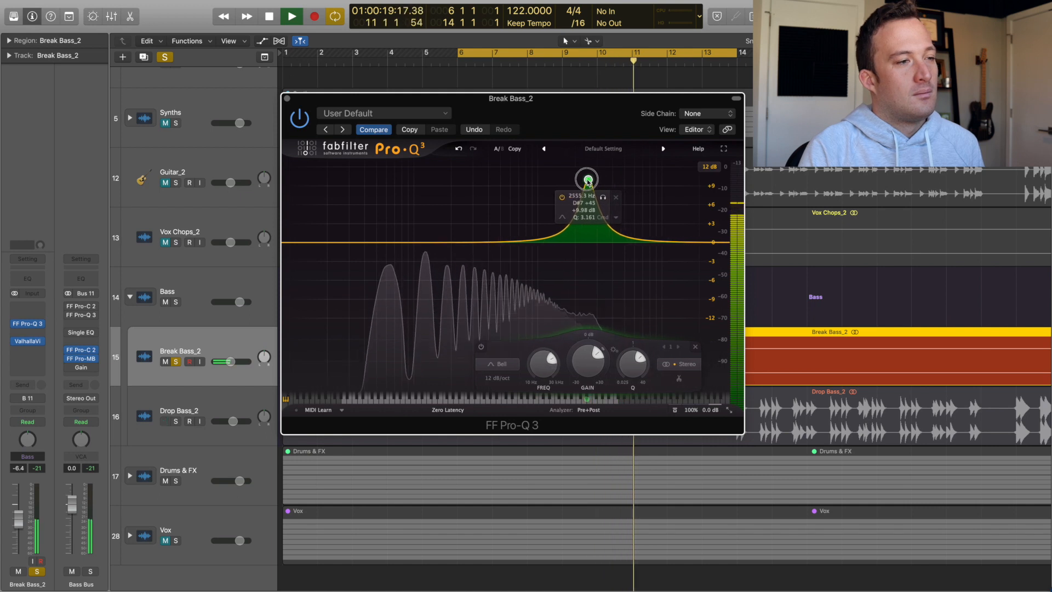
drag(587, 180, 560, 170)
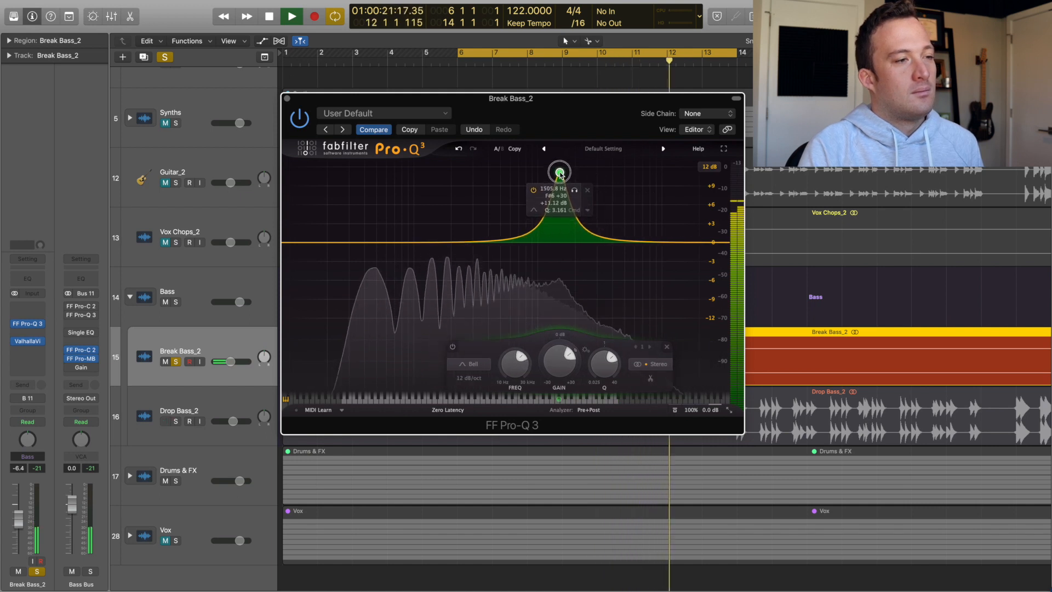
drag(558, 171, 557, 316)
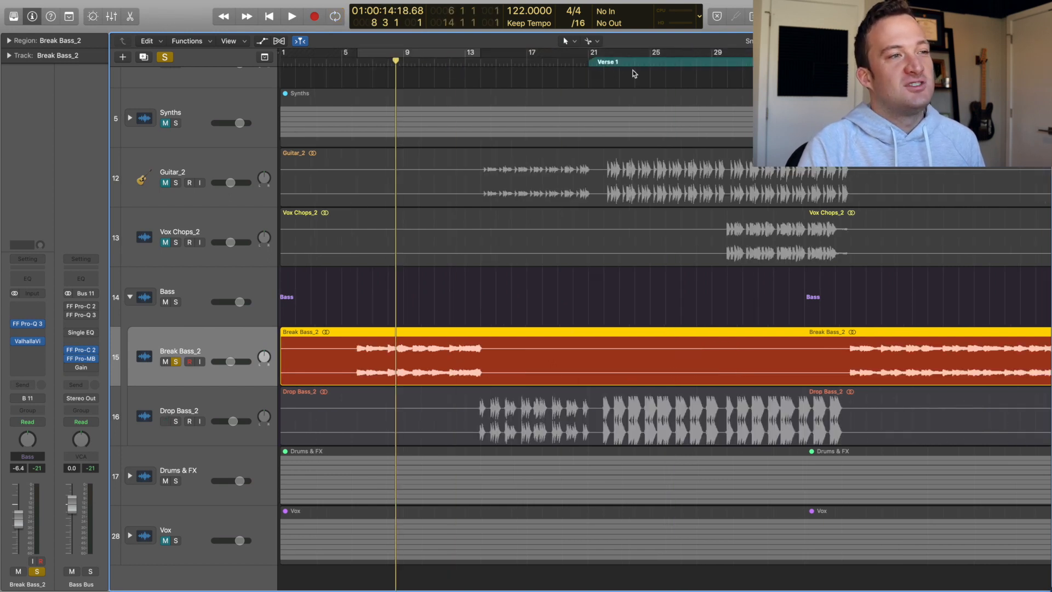
Select the Drum Bus and bring up the master output's Pro-Q 3 window.
click(177, 422)
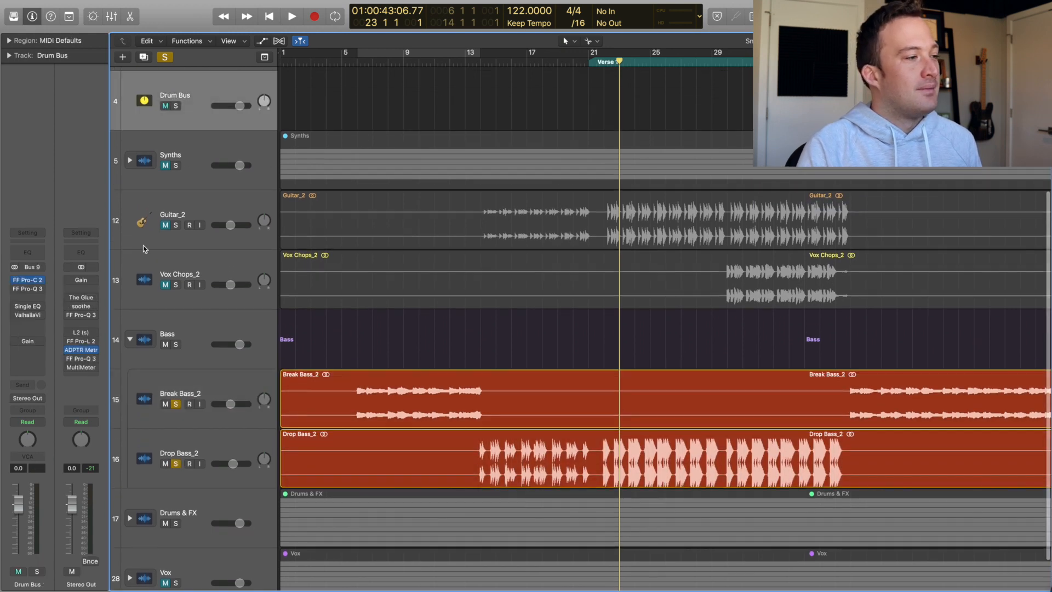
click(80, 358)
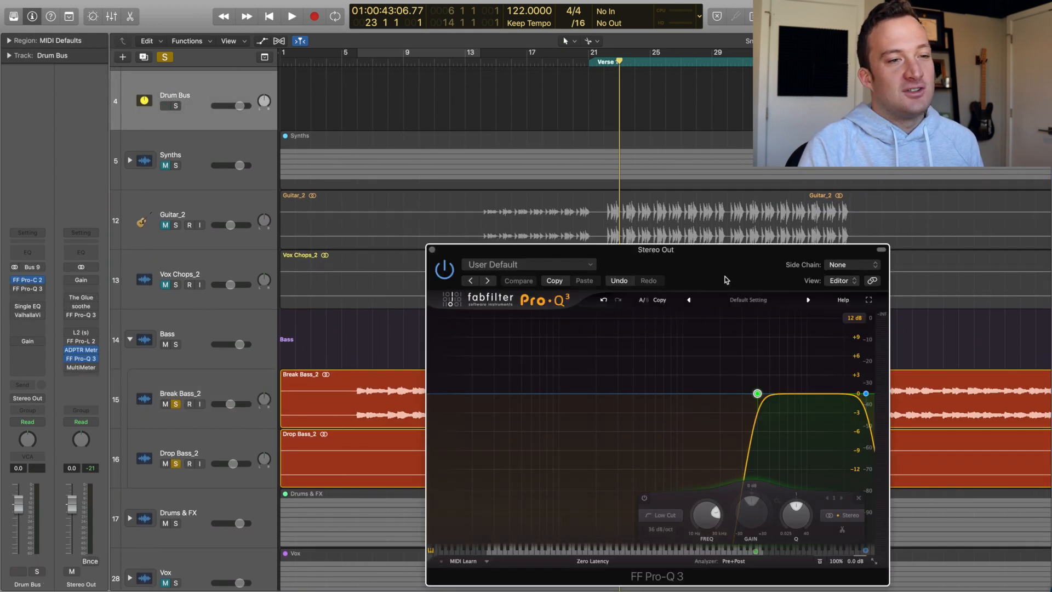
drag(656, 248, 780, 254)
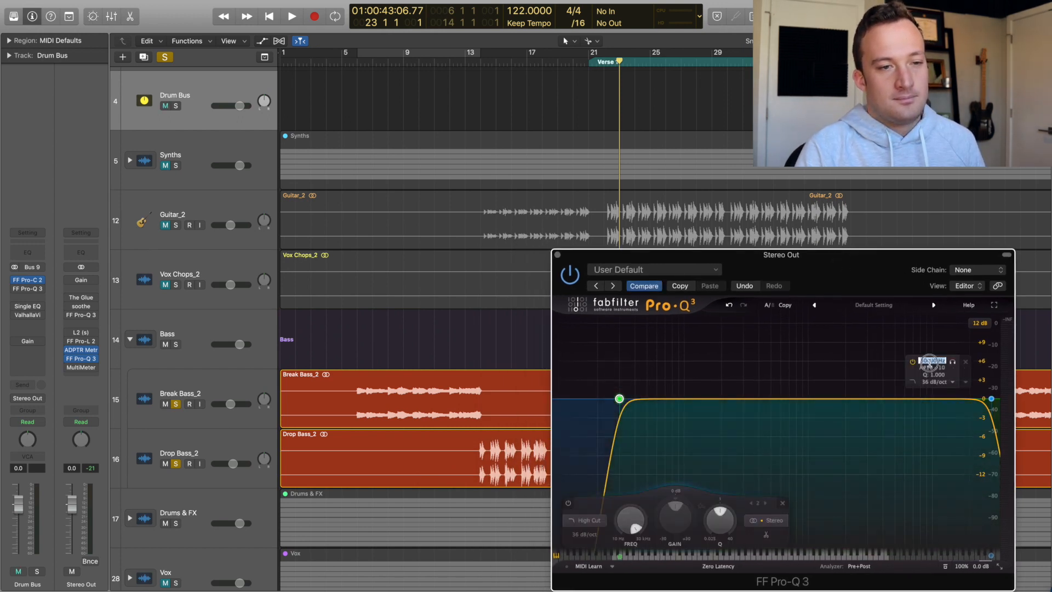
Set the master EQ high cut to 200 Hz while replaying the soloed basses.
click(291, 16)
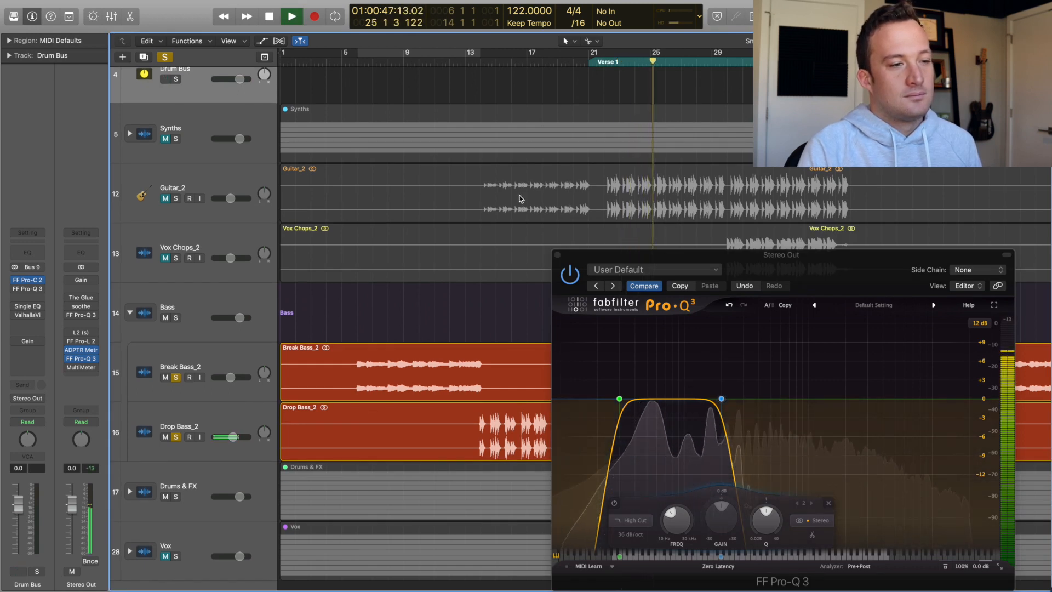
click(290, 16)
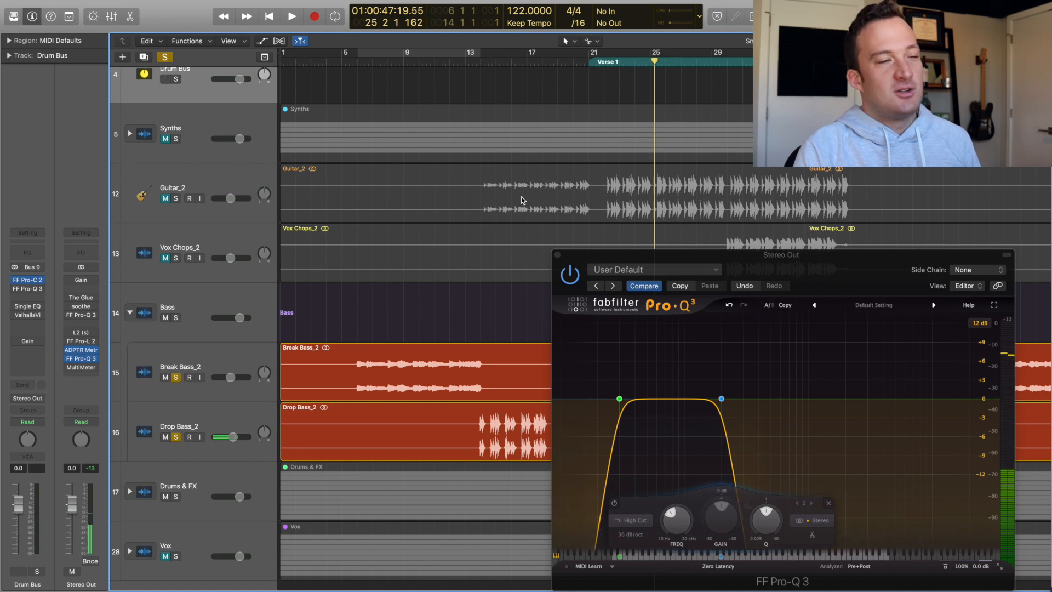
click(291, 15)
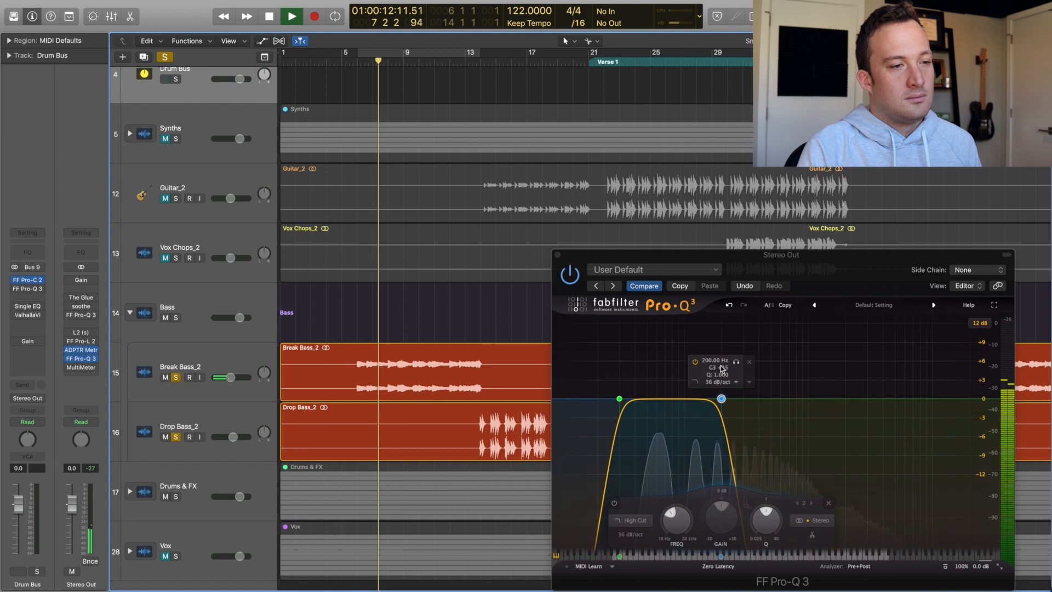
drag(721, 398, 743, 398)
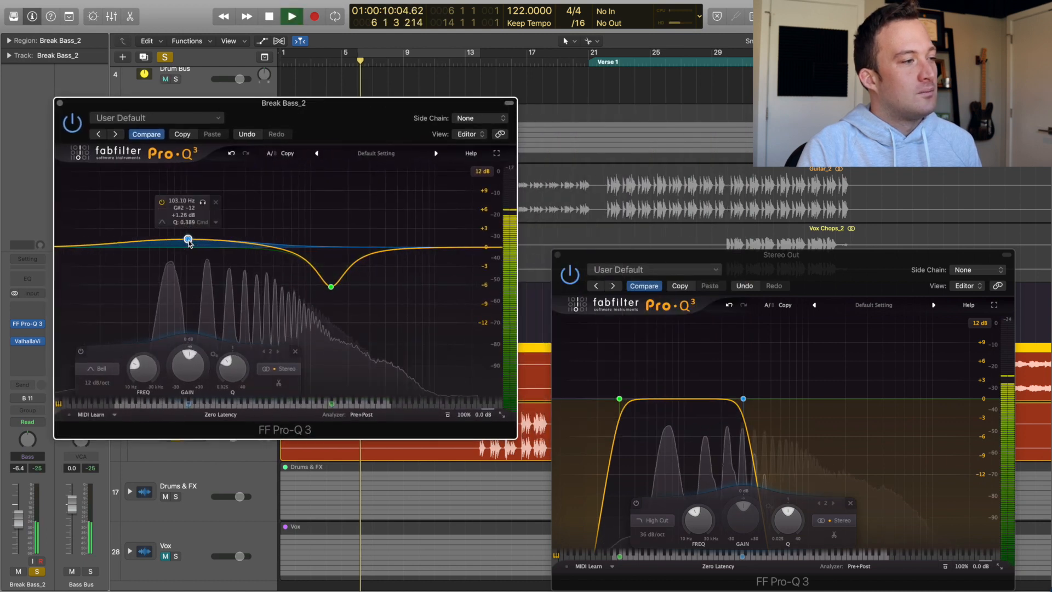
Shape the Break Bass_2 bell band to about 100 Hz, +2.2 dB, Q 0.265.
drag(188, 239, 188, 233)
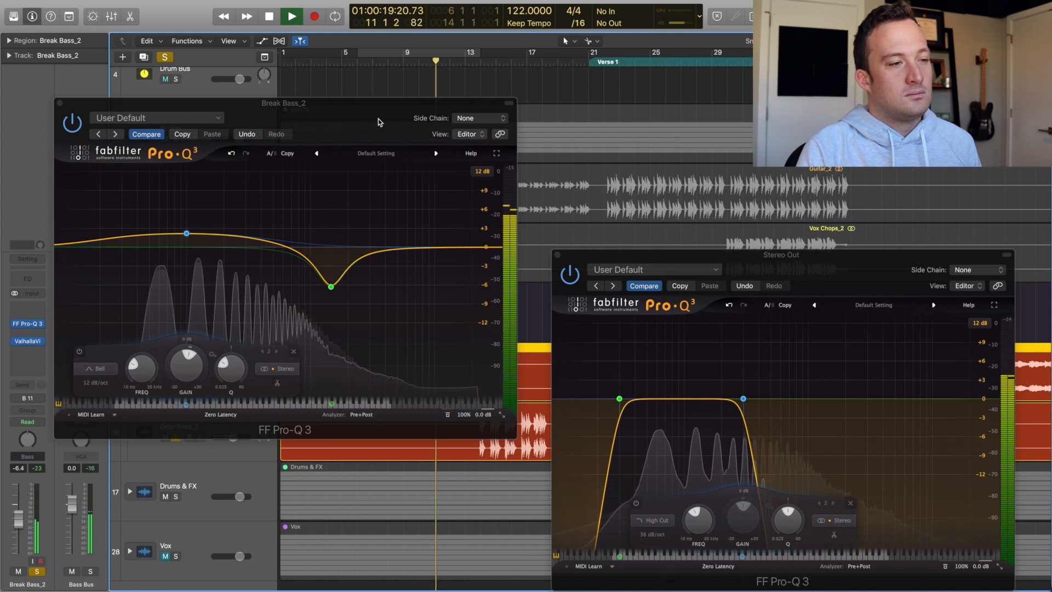
drag(186, 233, 186, 233)
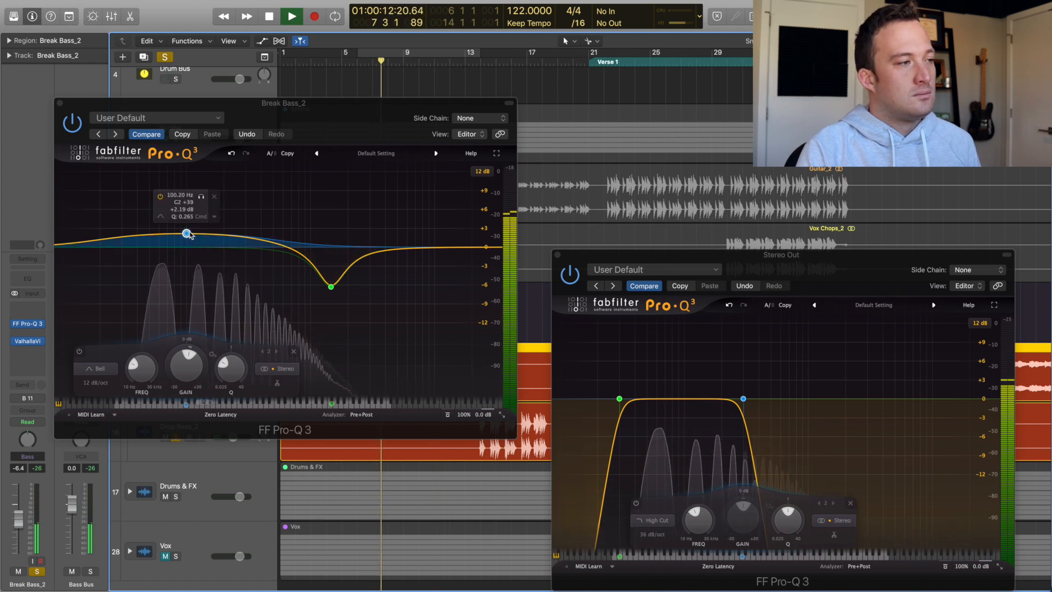
drag(188, 233, 188, 226)
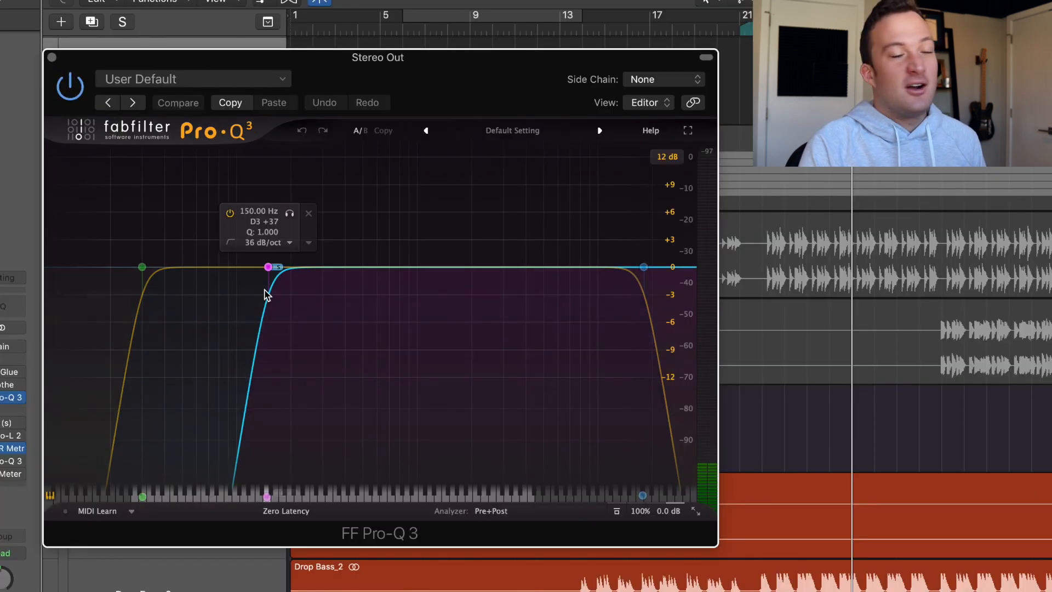
Open the settings of the master Pro-Q 3's 150 Hz side-channel low cut.
click(268, 266)
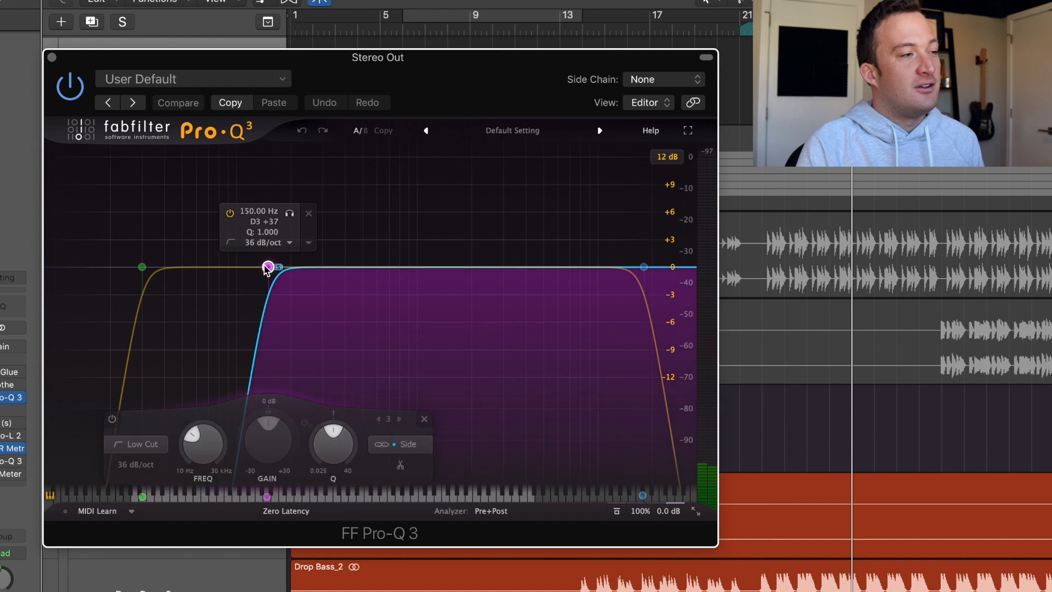